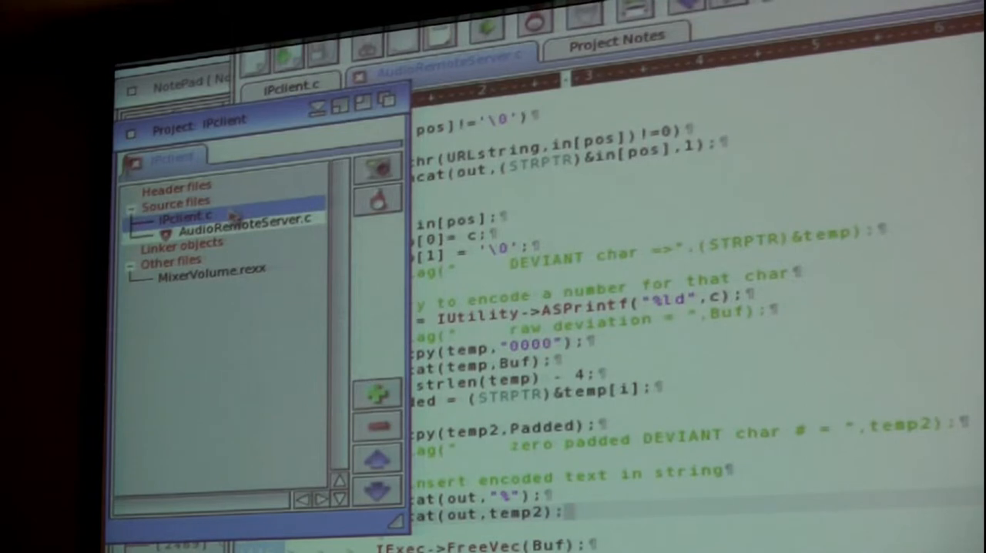
- Select IPclient.c in the IPclient project file list
{"action": "left_click", "coordinate": [181, 251]}
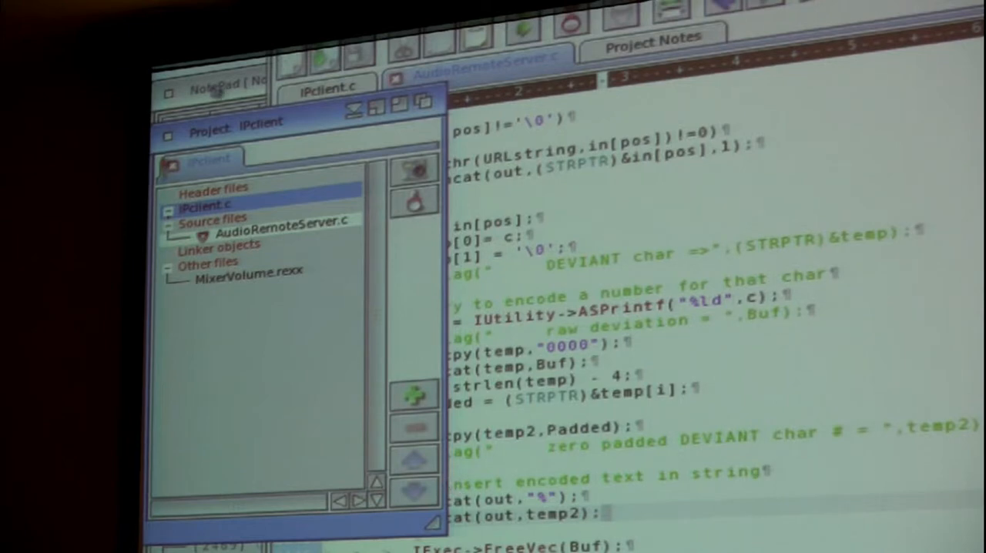
{"action": "mouse_move", "coordinate": [212, 487]}
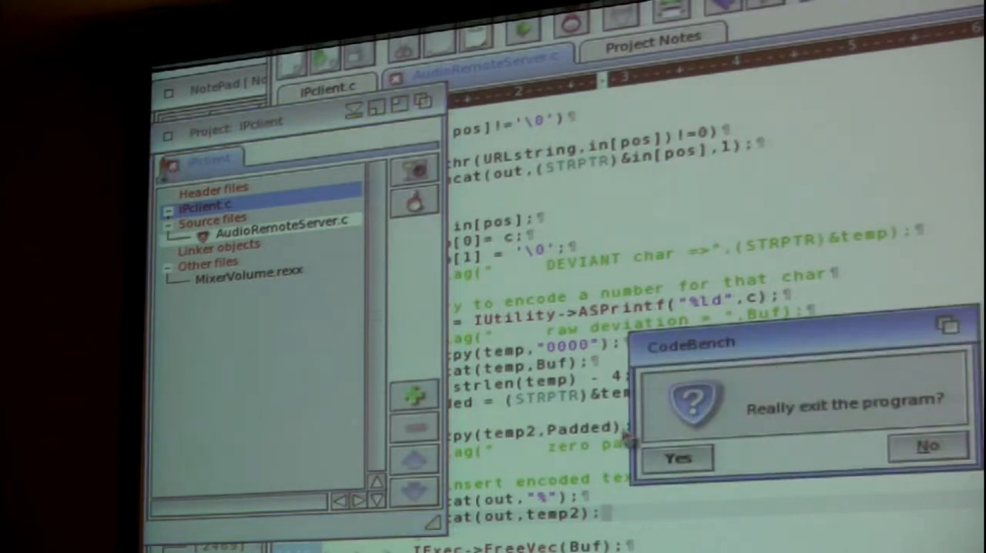
- Answer the 'Really exit the program?' confirmation requester
{"action": "left_click", "coordinate": [676, 458]}
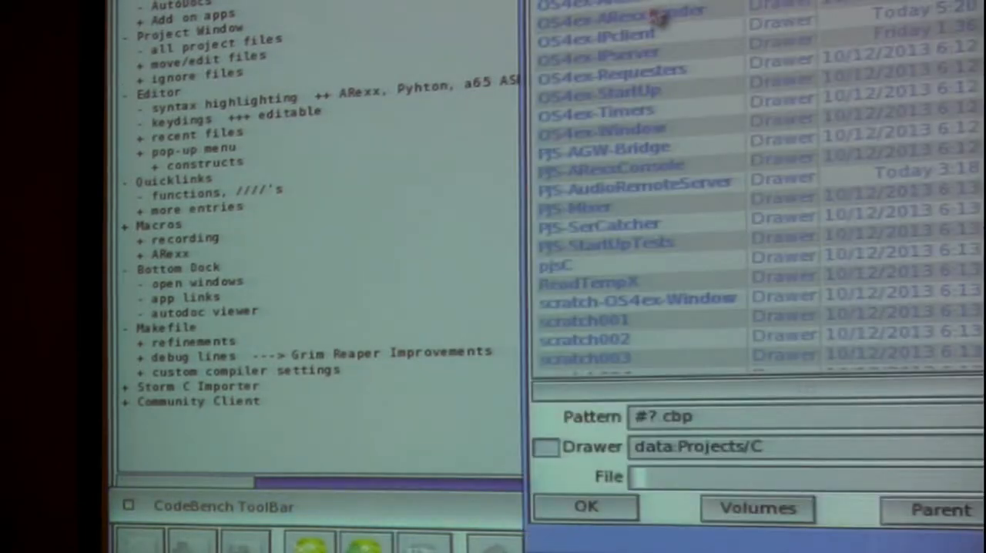
- Enter the OS4ex-IPclient drawer and load its .cbp project
{"action": "double_click", "coordinate": [594, 34]}
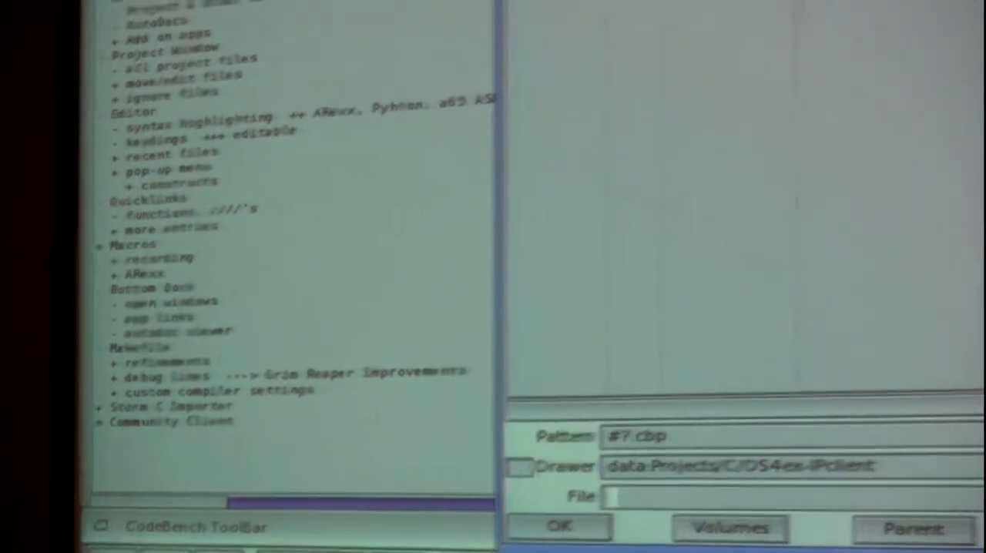
{"action": "left_click", "coordinate": [557, 526]}
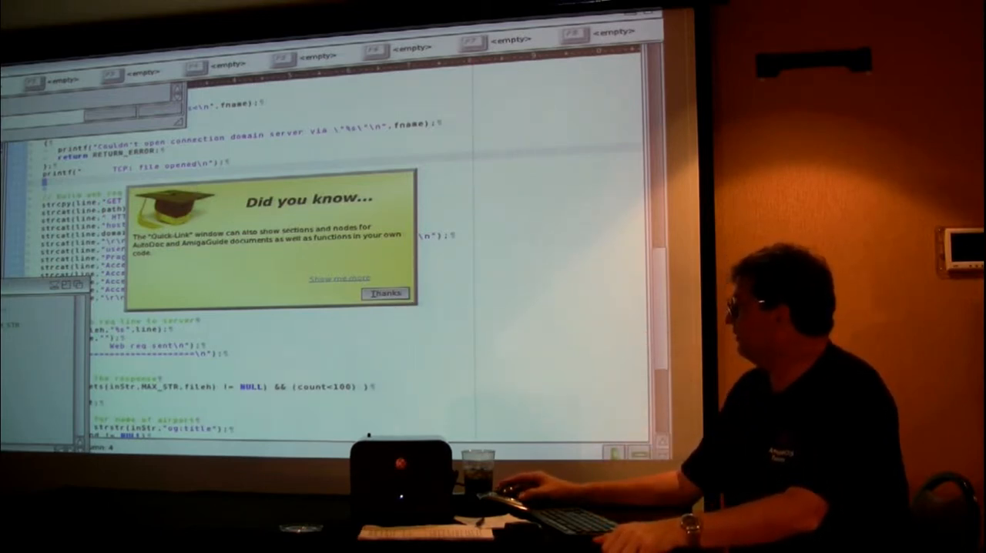
- Dismiss the 'Did you know' tip and the block context menu in the editor
{"action": "left_click", "coordinate": [384, 293]}
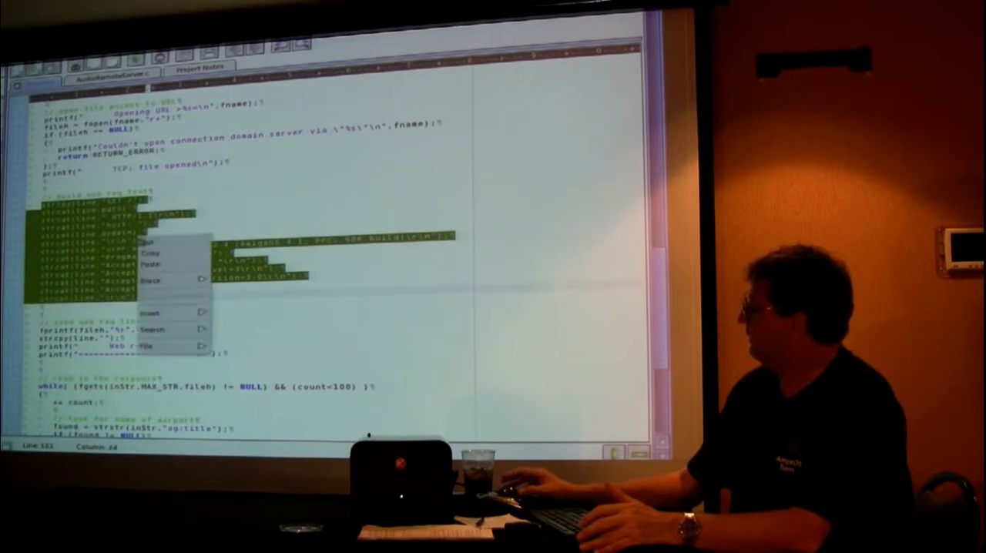
{"action": "left_click", "coordinate": [151, 280]}
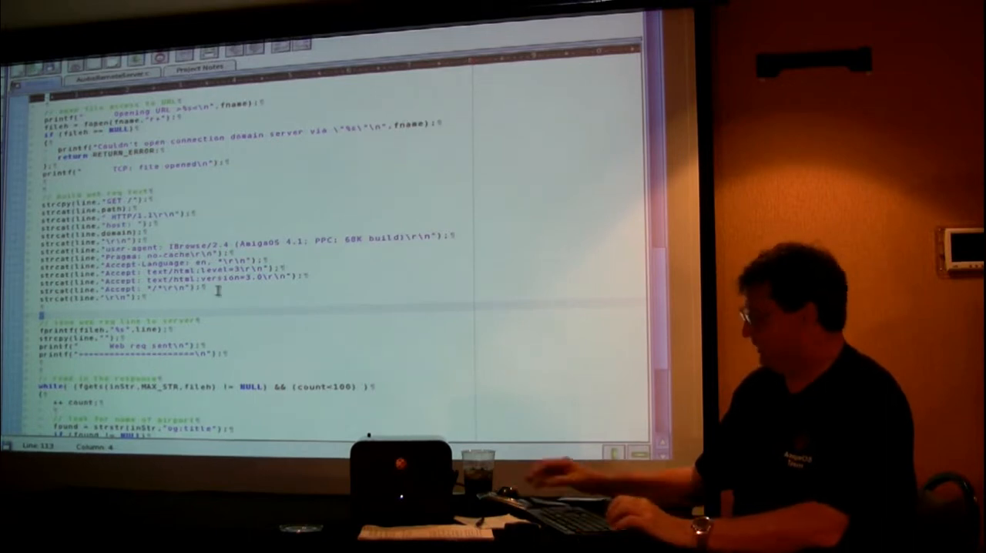
- Insert a FUNC template on the blank line after return RETURN_OK
{"action": "scroll", "scroll_direction": "down", "scroll_amount": 3}
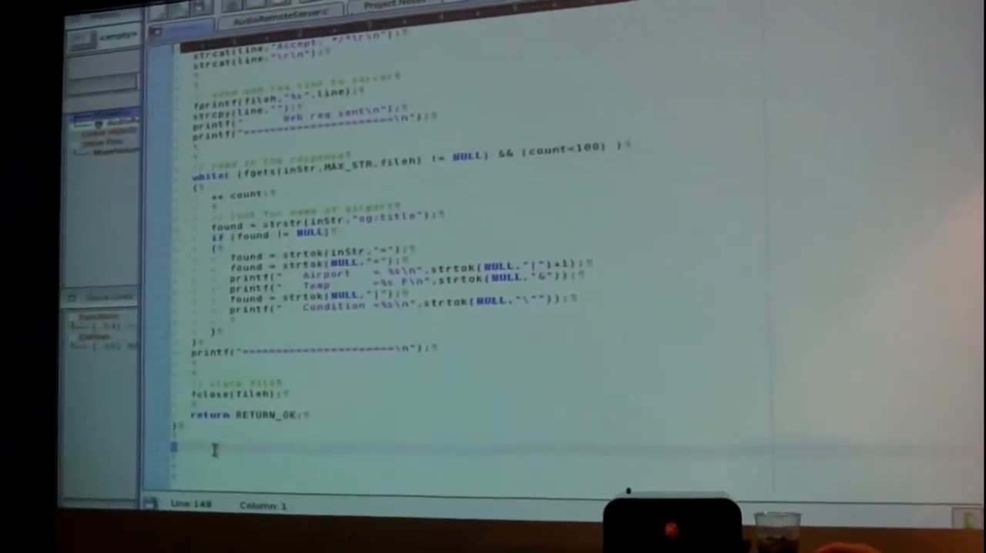
{"action": "right_click", "coordinate": [216, 450]}
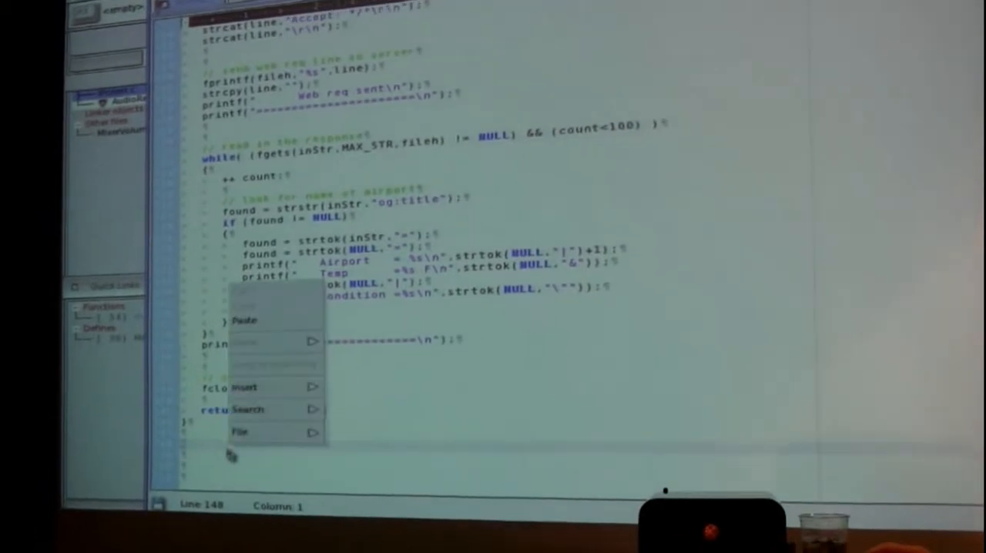
{"action": "left_click", "coordinate": [243, 386]}
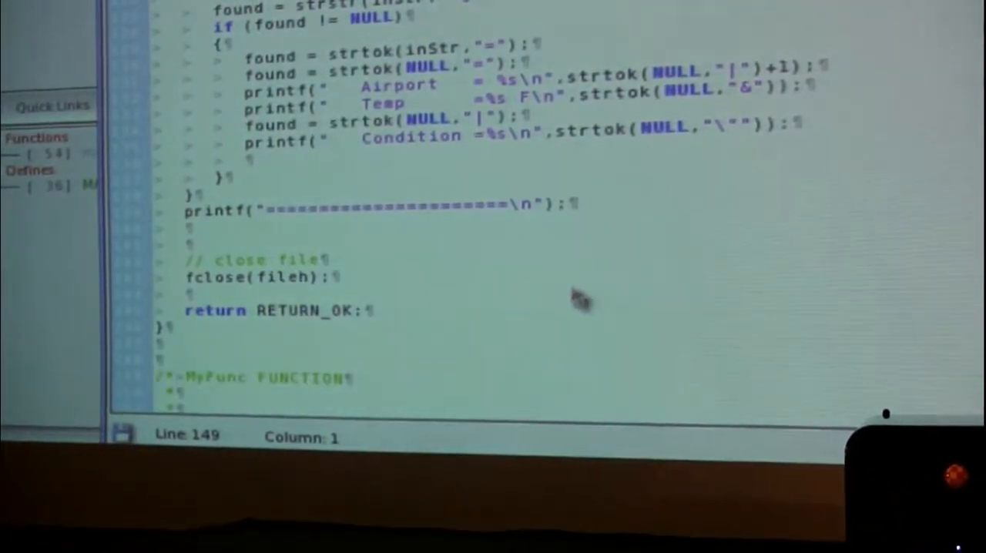
- Type 'pri' inside MyFunc, then open the Edit constructs option
{"action": "scroll", "scroll_direction": "down", "scroll_amount": 3}
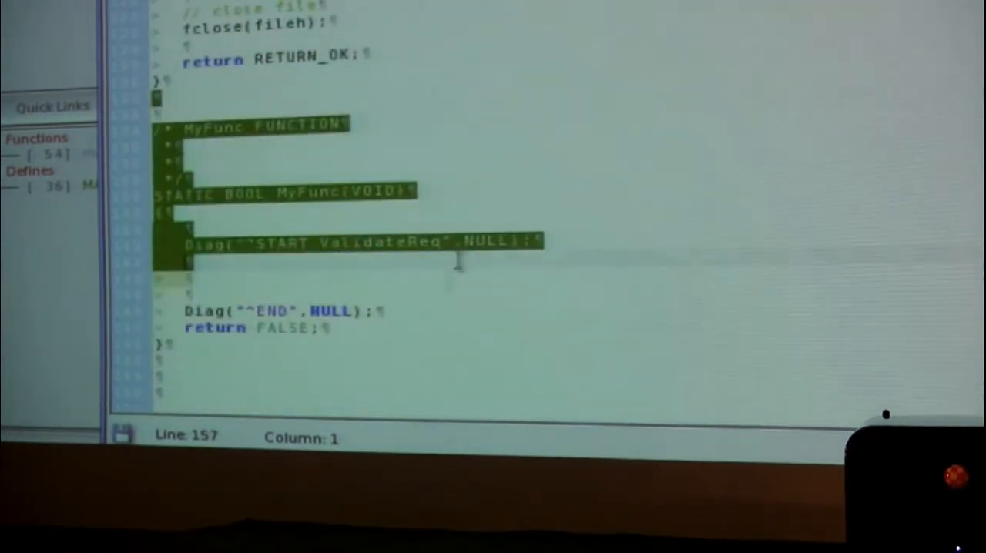
{"action": "left_click", "coordinate": [189, 262]}
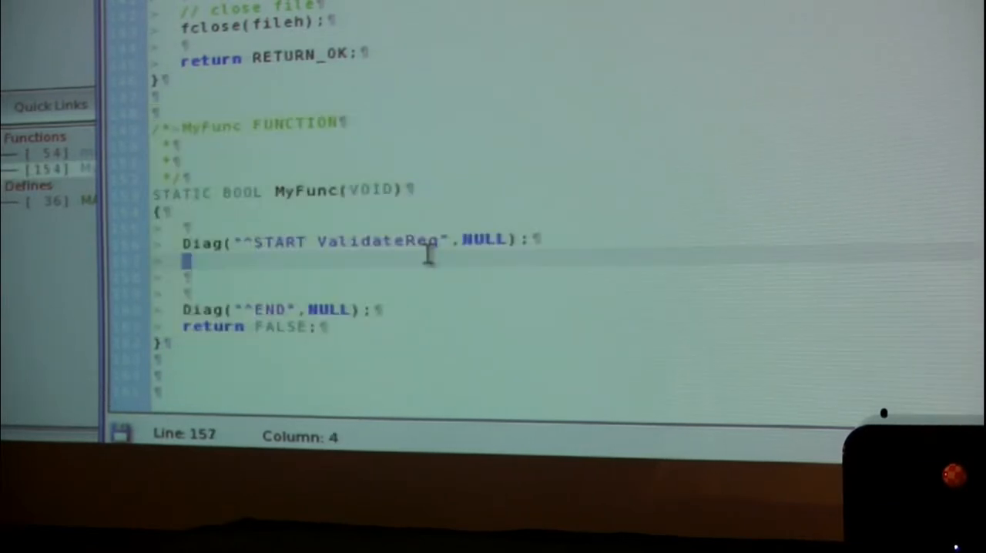
{"action": "type", "text": "pri"}
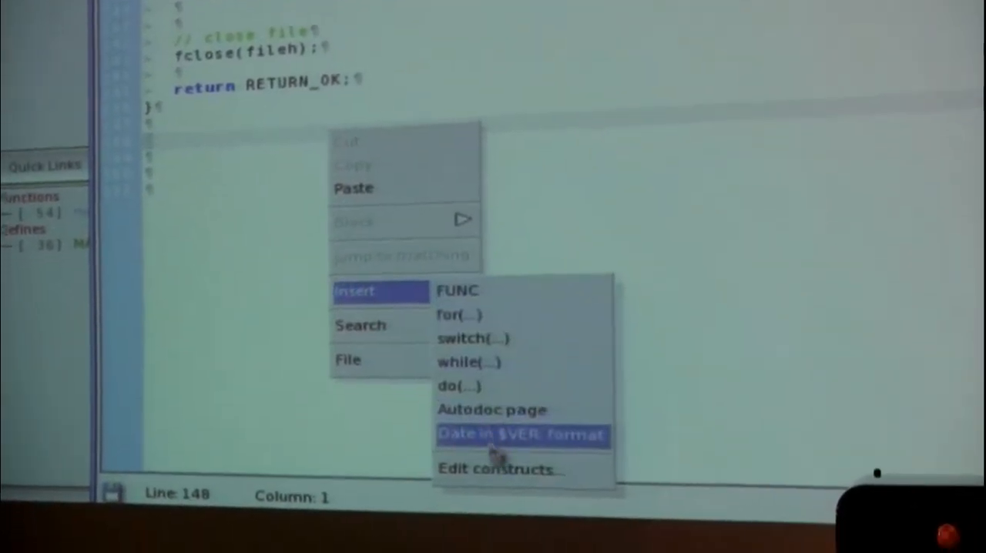
{"action": "left_click", "coordinate": [521, 434]}
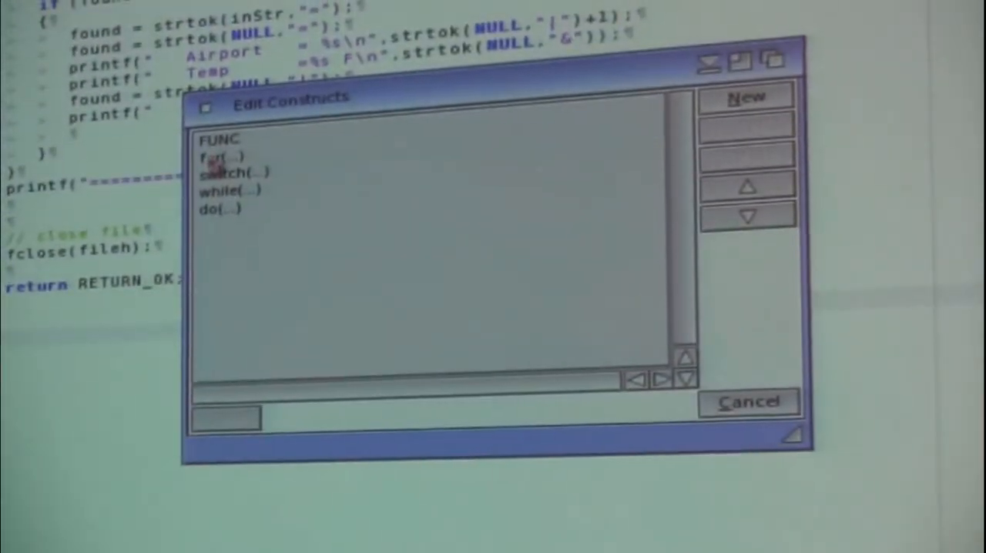
- View the FUNC construct's template text, then close without changes
{"action": "left_click", "coordinate": [222, 142]}
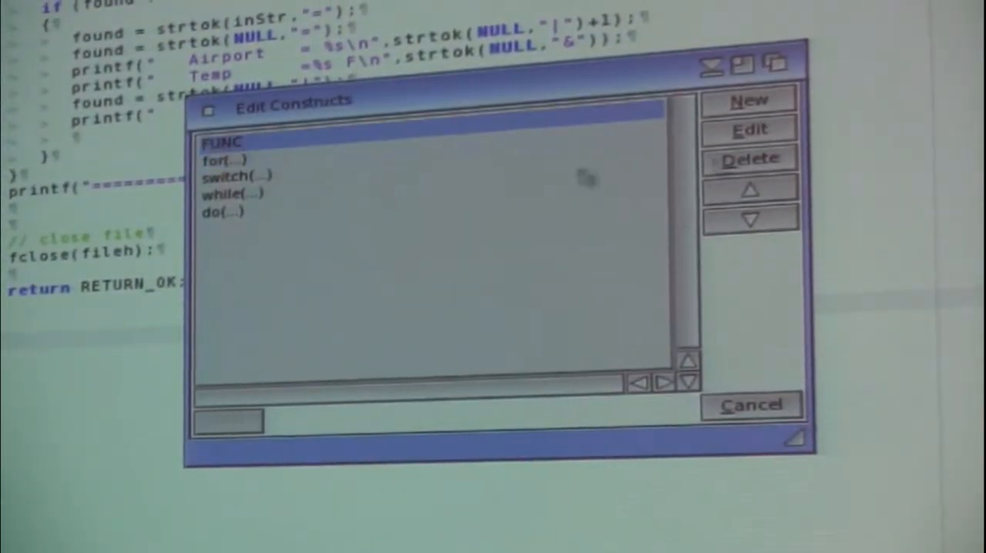
{"action": "left_click", "coordinate": [748, 128]}
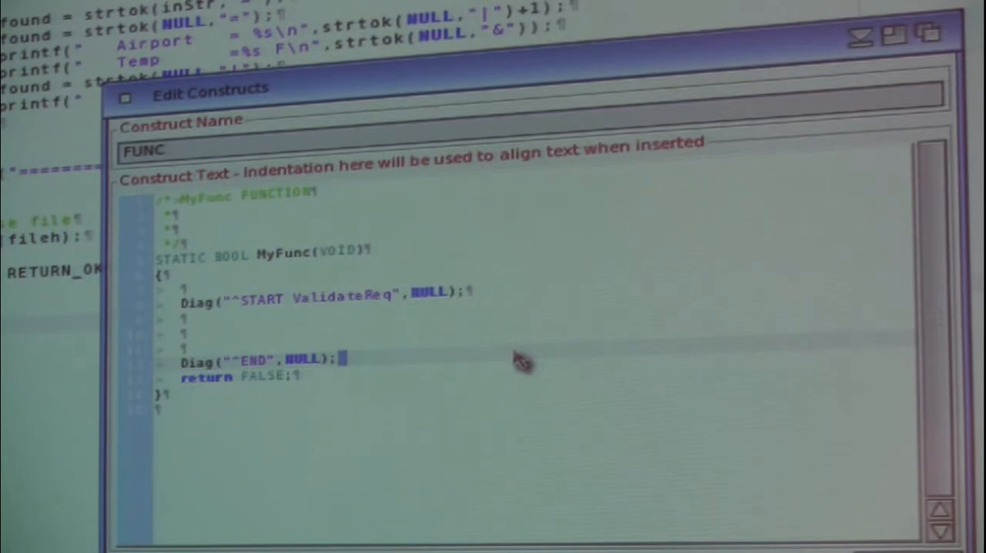
{"action": "mouse_move", "coordinate": [555, 224]}
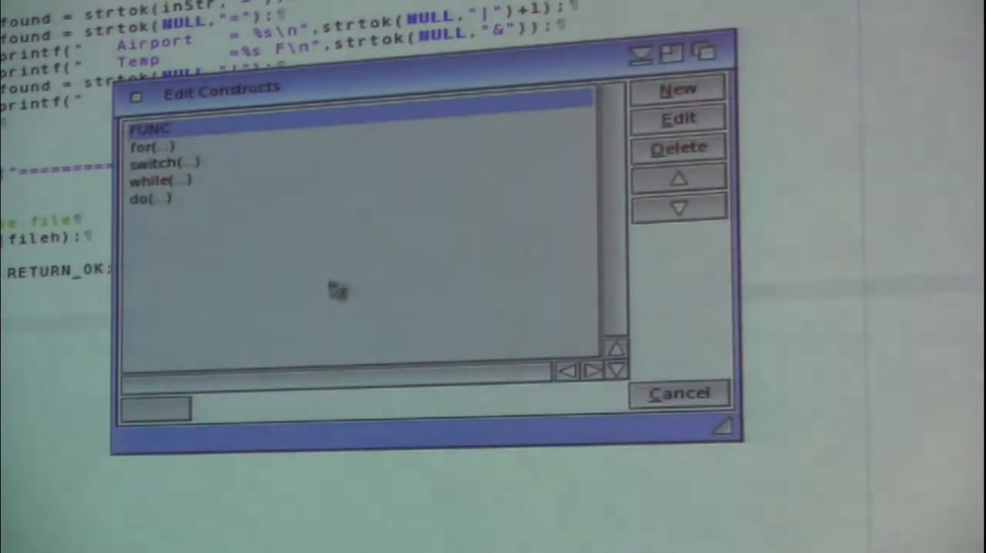
{"action": "left_click", "coordinate": [678, 393]}
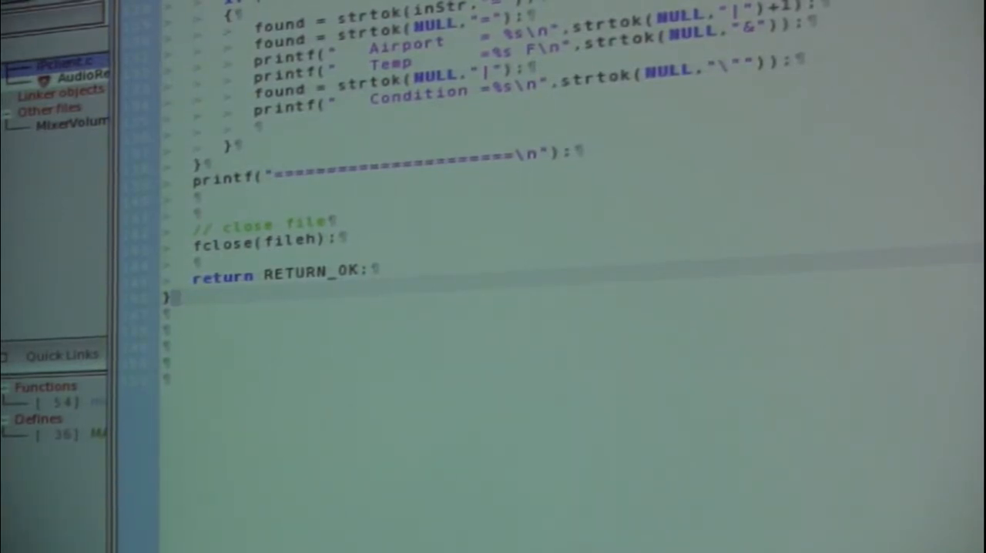
{"action": "mouse_move", "coordinate": [389, 250]}
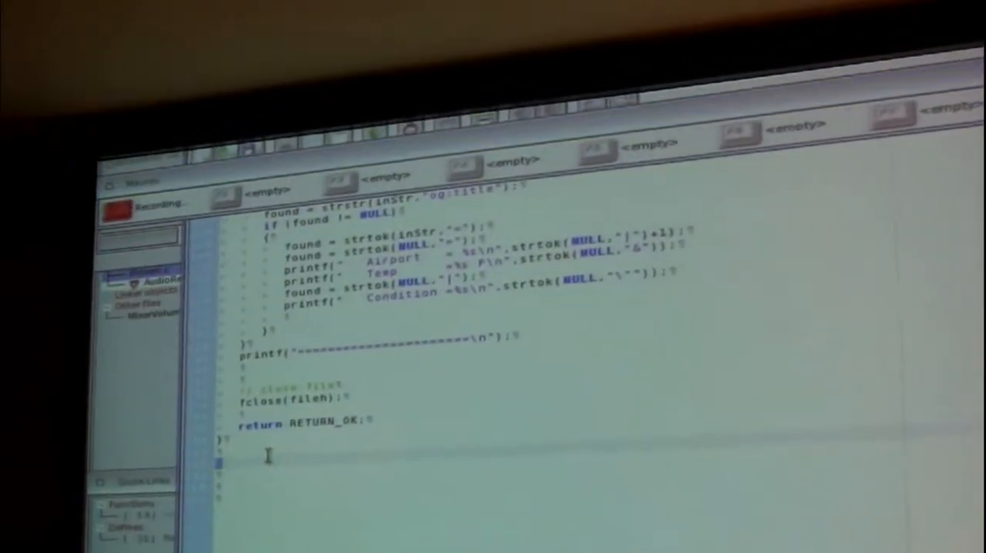
- Record typing printf ("this is macro #%ld\n",line); and stop recording
{"action": "type", "text": "printf"}
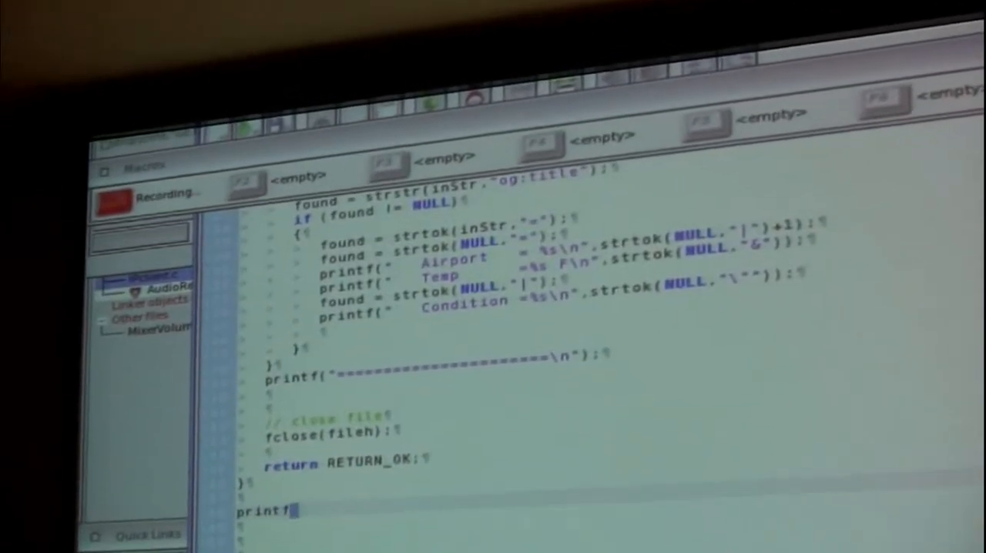
{"action": "type", "text": "(\"this is macro #%"}
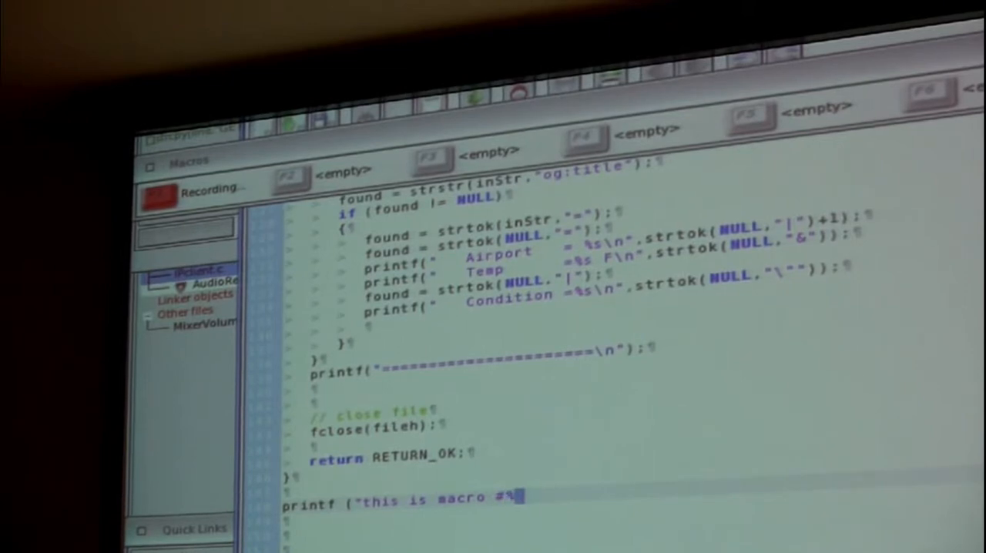
{"action": "type", "text": "ld\\n\",line"}
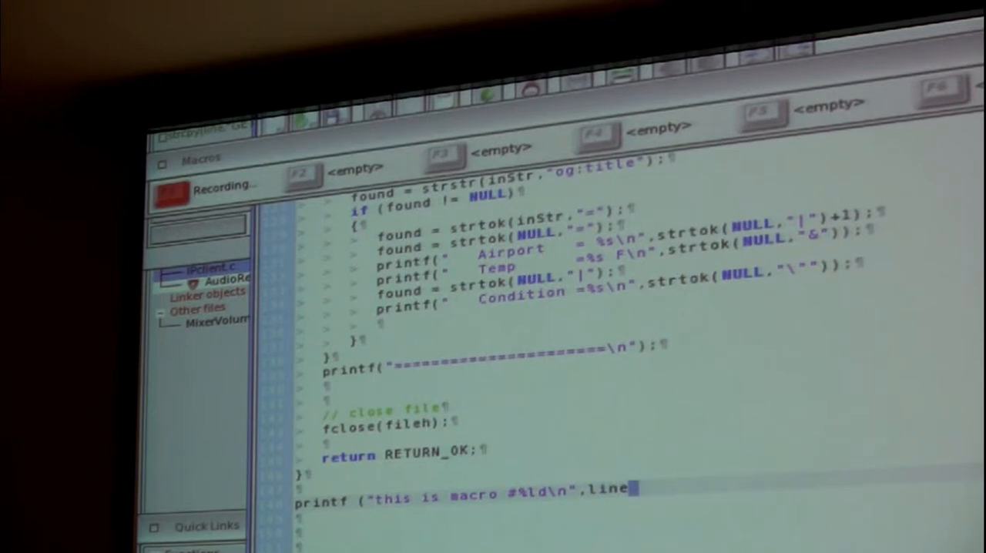
{"action": "type", "text": ");"}
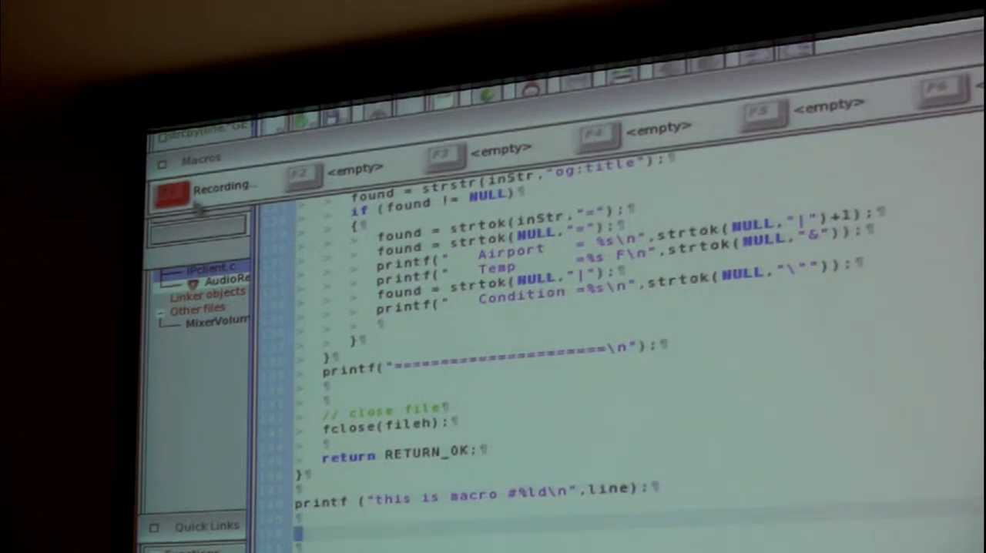
{"action": "left_click", "coordinate": [171, 197]}
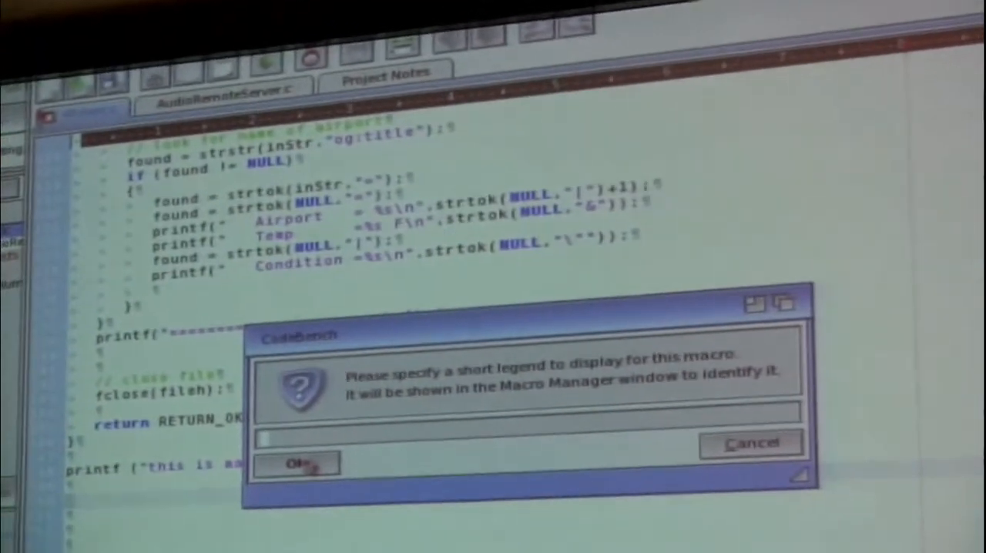
- Give the recorded macro the legend 'print var' and confirm
{"action": "type", "text": "print var"}
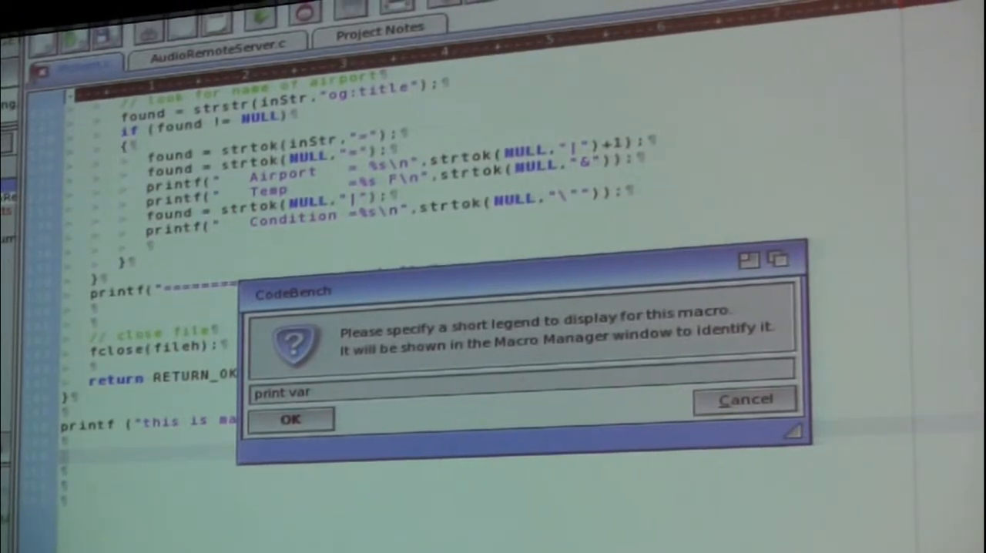
{"action": "left_click", "coordinate": [291, 418]}
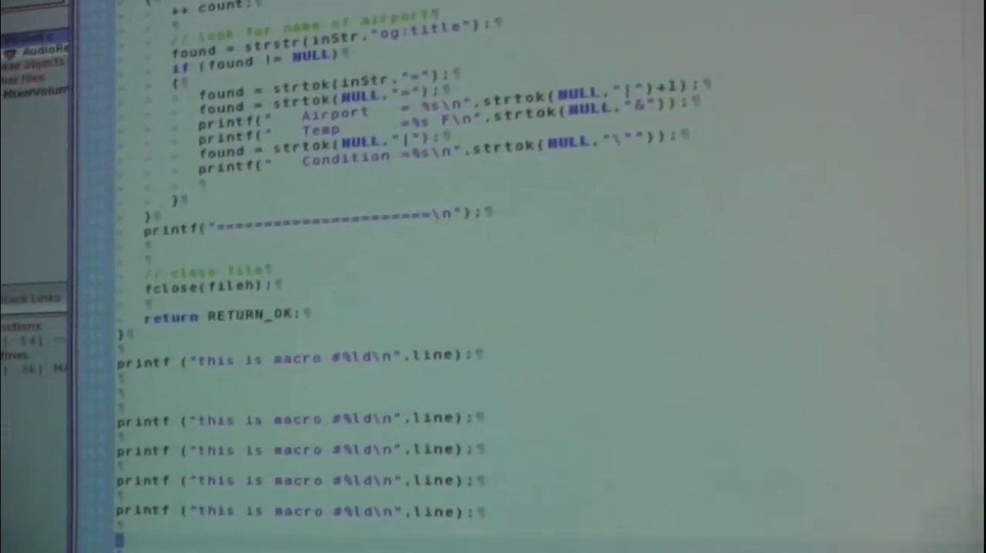
- Scroll to the end of the source file
{"action": "scroll", "scroll_direction": "down", "scroll_amount": 3}
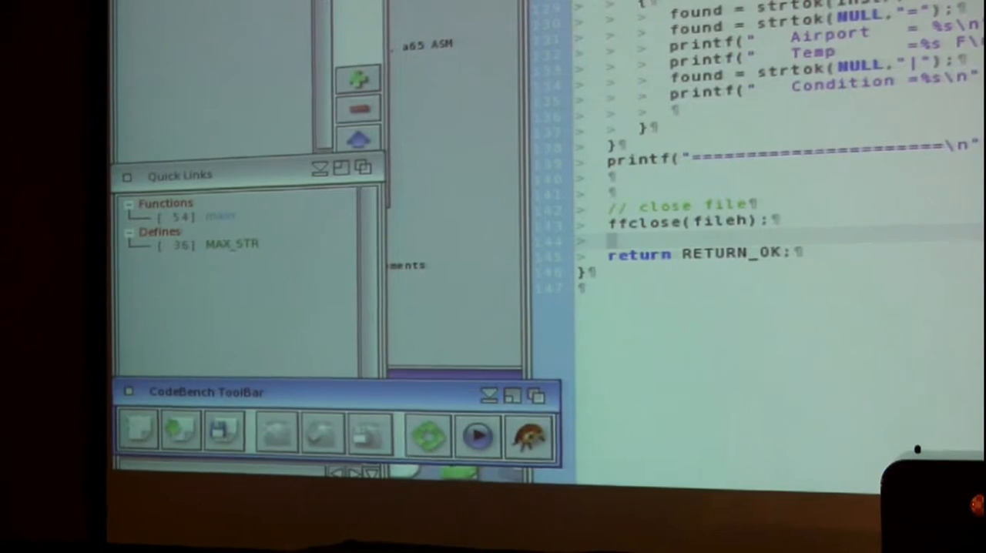
- Open IPclient's Project Information dialog from the Project menu
{"action": "left_click", "coordinate": [451, 20]}
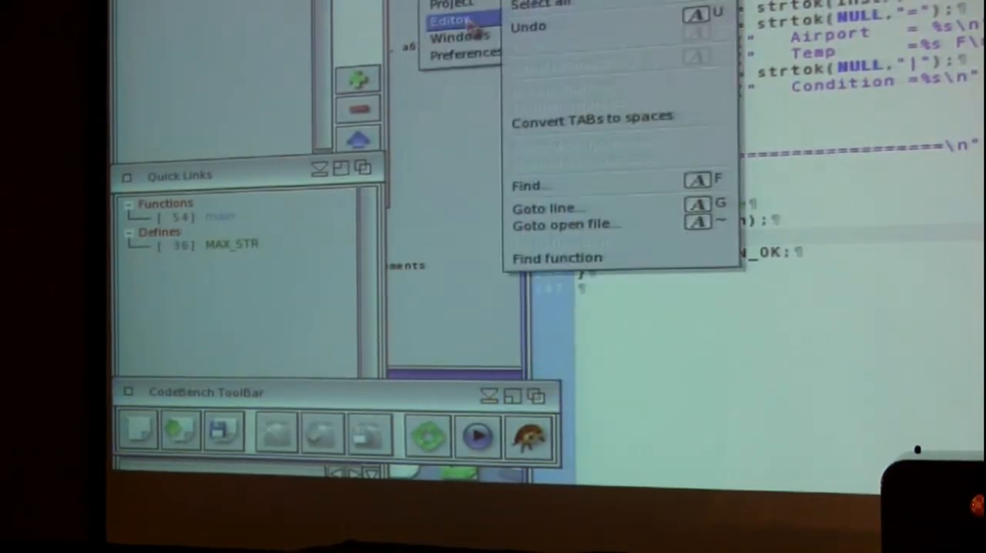
{"action": "left_click", "coordinate": [378, 67]}
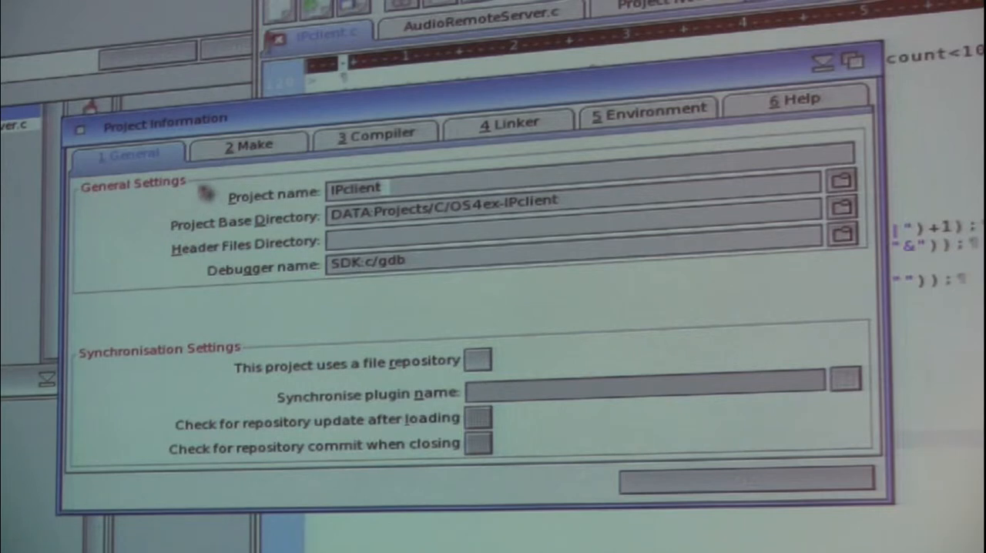
- Show the Make tab with the makefile builder and RAM Disk:Build.log settings
{"action": "left_click", "coordinate": [248, 141]}
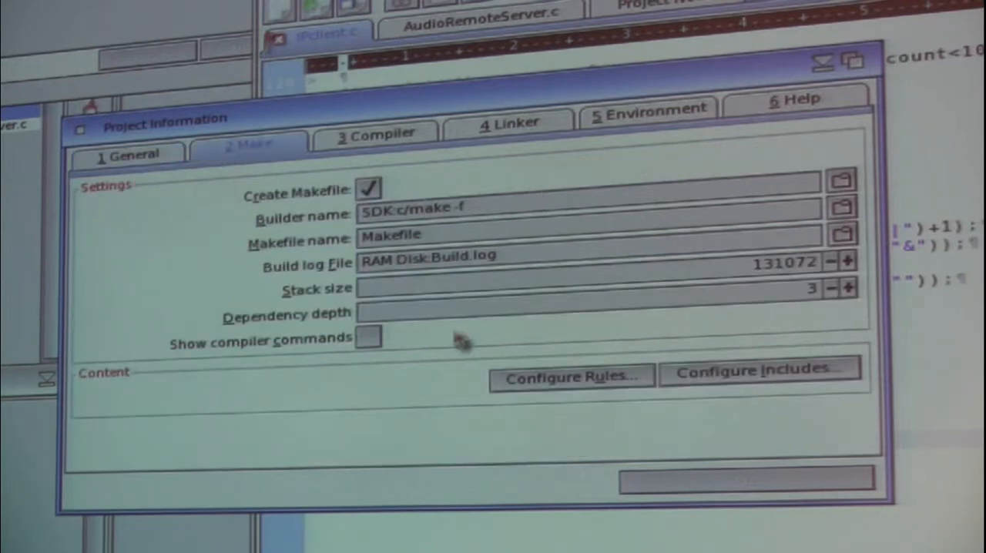
{"action": "mouse_move", "coordinate": [774, 439]}
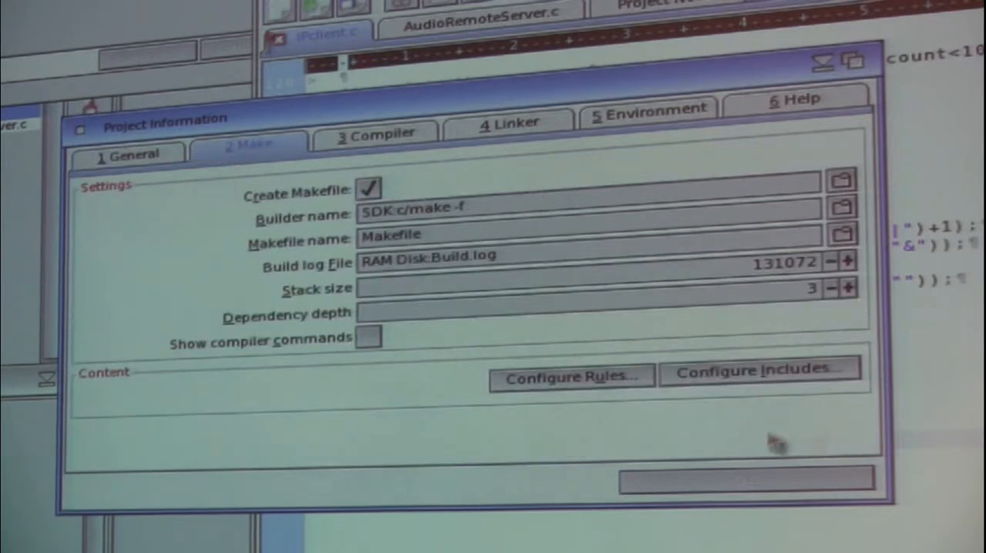
{"action": "mouse_move", "coordinate": [801, 508]}
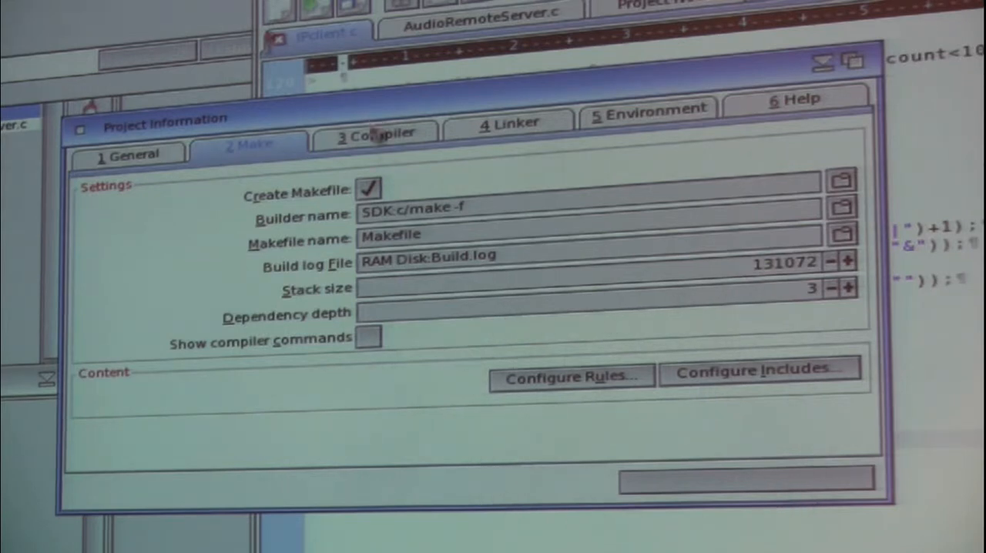
- Toggle Include Debug symbols in Compiler settings, then view the Linker and Environment tabs
{"action": "left_click", "coordinate": [378, 130]}
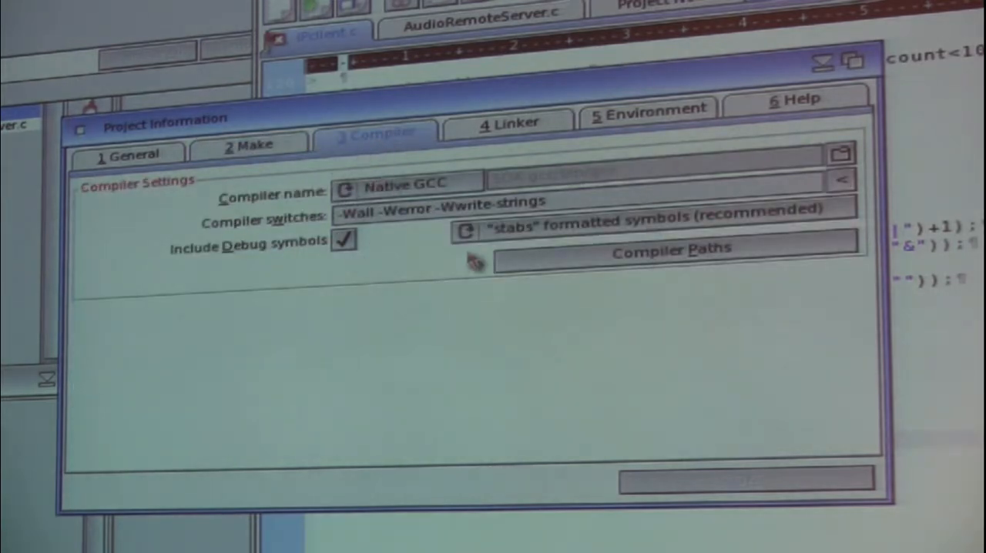
{"action": "mouse_move", "coordinate": [416, 350]}
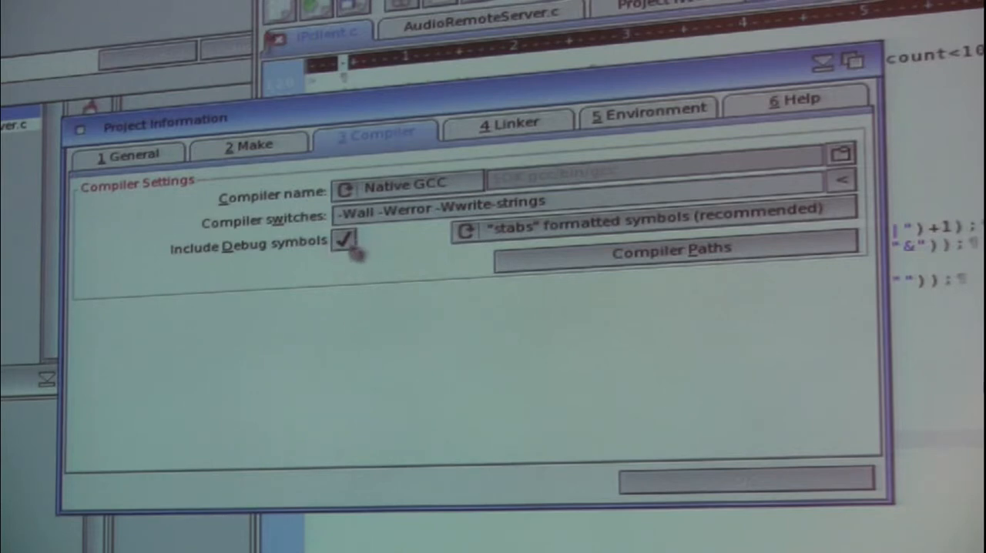
{"action": "left_click", "coordinate": [345, 239]}
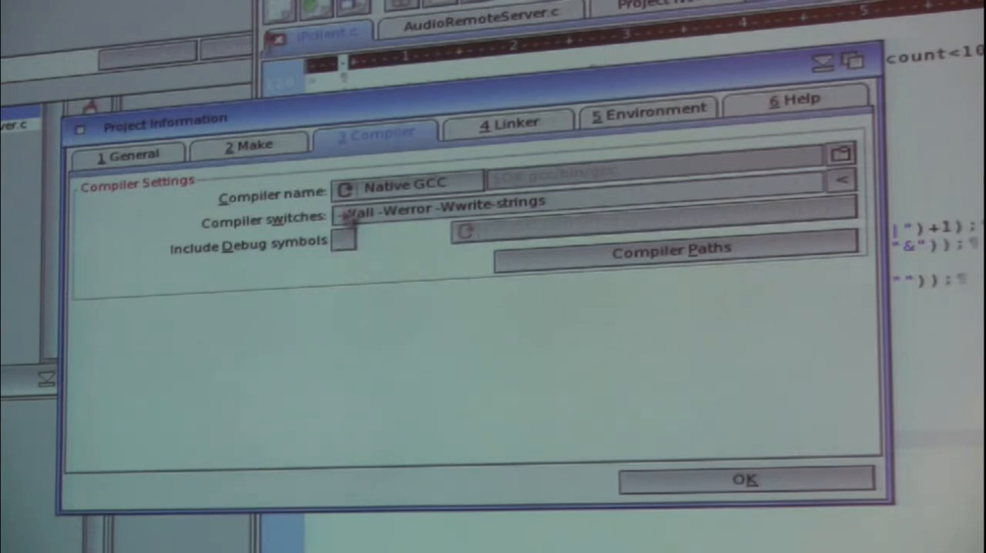
{"action": "left_click", "coordinate": [345, 241]}
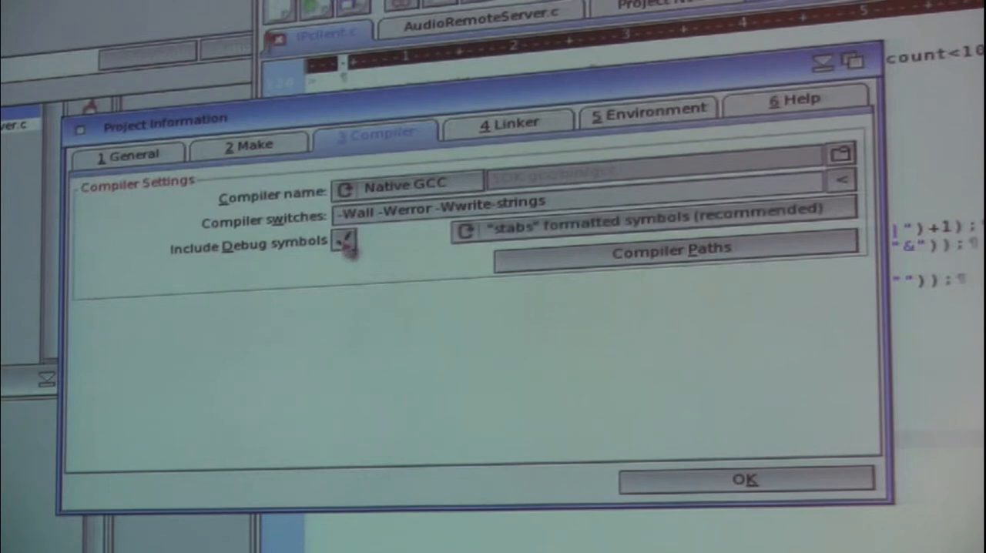
{"action": "left_click", "coordinate": [343, 239]}
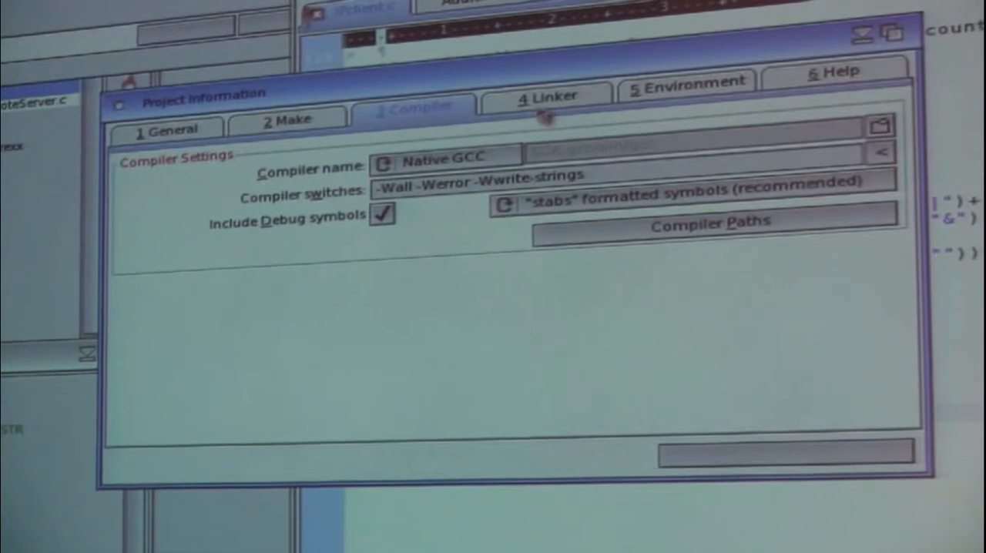
{"action": "left_click", "coordinate": [546, 93]}
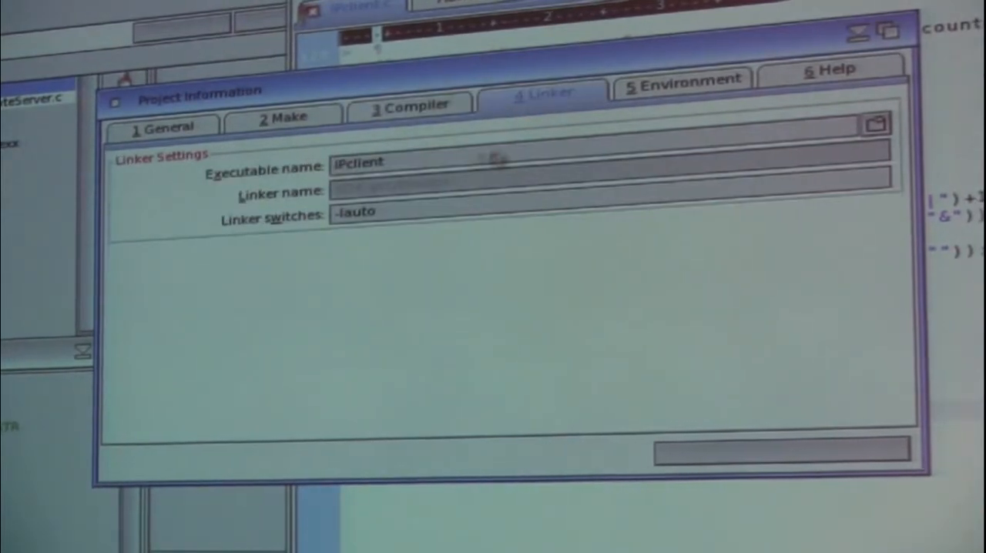
{"action": "mouse_move", "coordinate": [266, 227]}
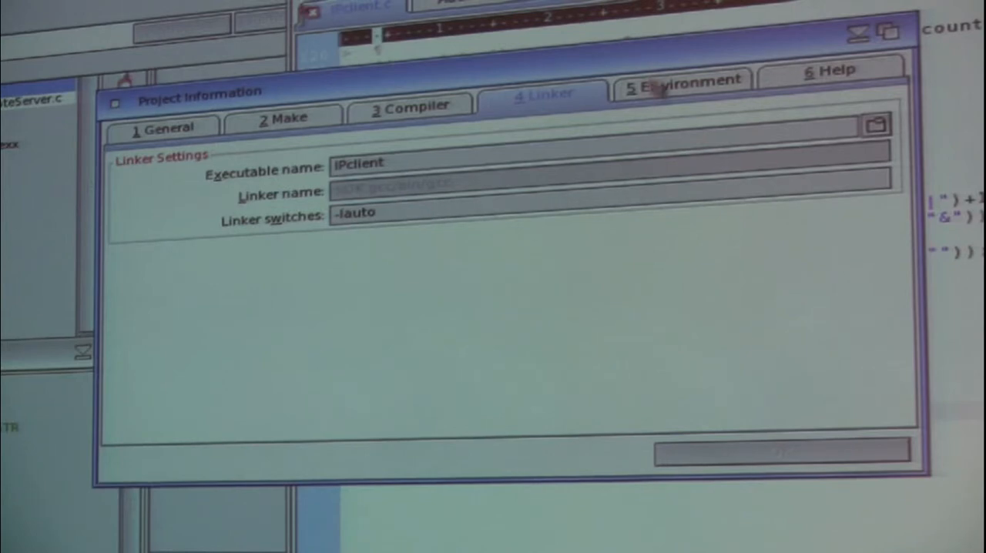
{"action": "left_click", "coordinate": [681, 80]}
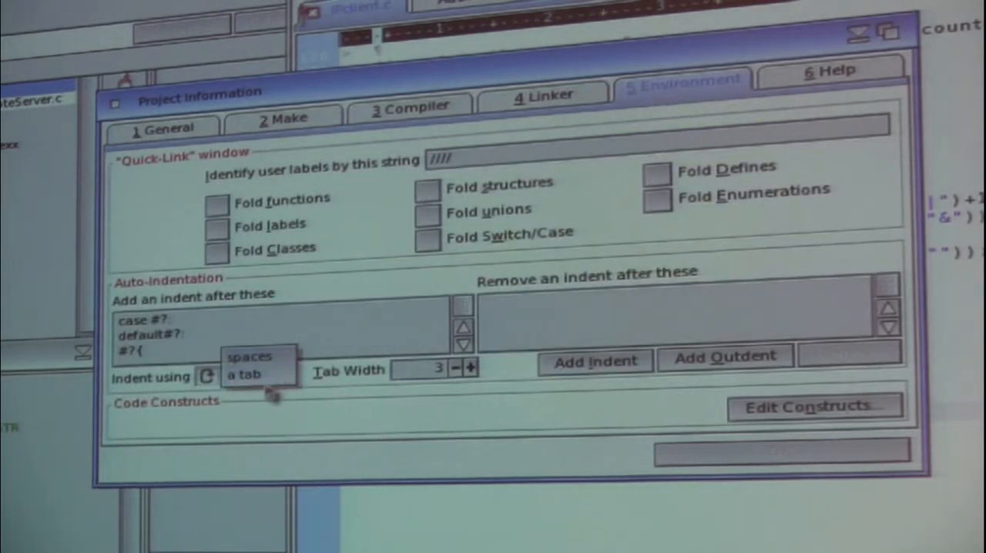
- Choose the auto-indentation character and toggle the help-as-you-type option
{"action": "left_click", "coordinate": [243, 374]}
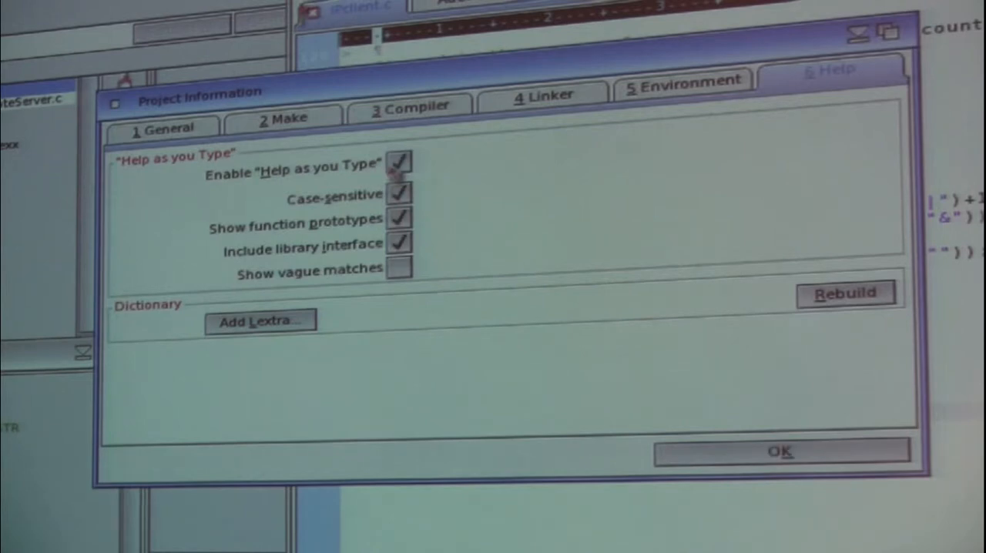
{"action": "left_click", "coordinate": [779, 451]}
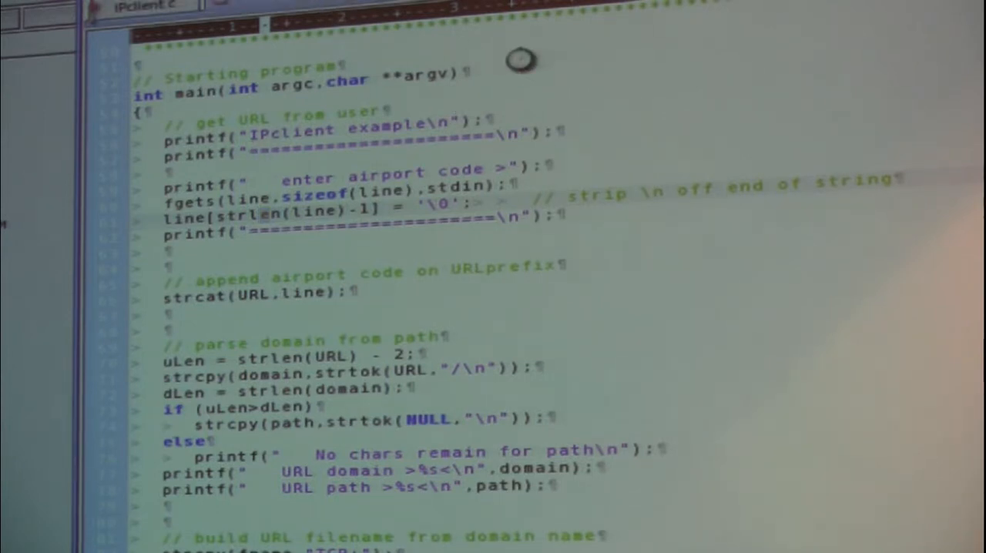
{"action": "mouse_move", "coordinate": [797, 273]}
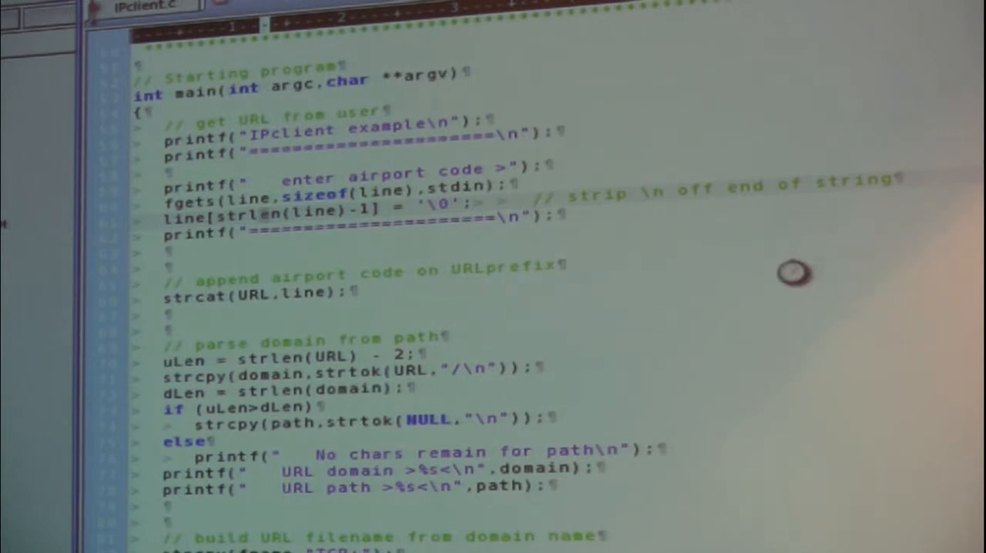
{"action": "mouse_move", "coordinate": [636, 268]}
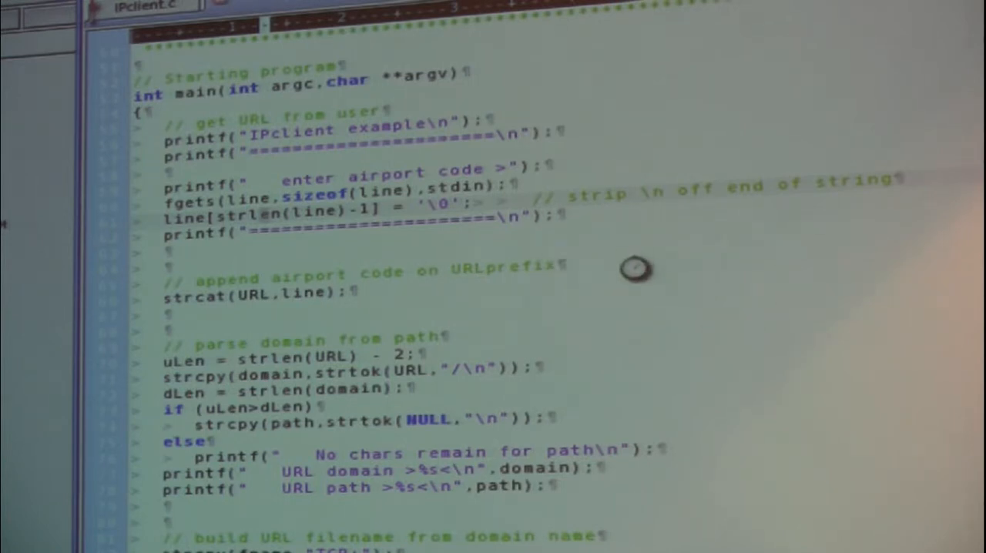
{"action": "mouse_move", "coordinate": [623, 287]}
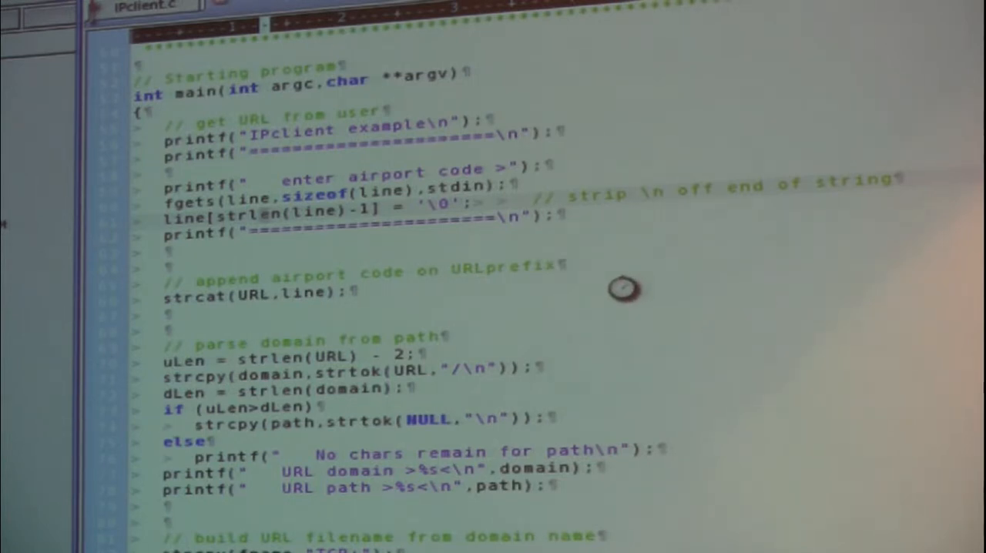
{"action": "mouse_move", "coordinate": [594, 250]}
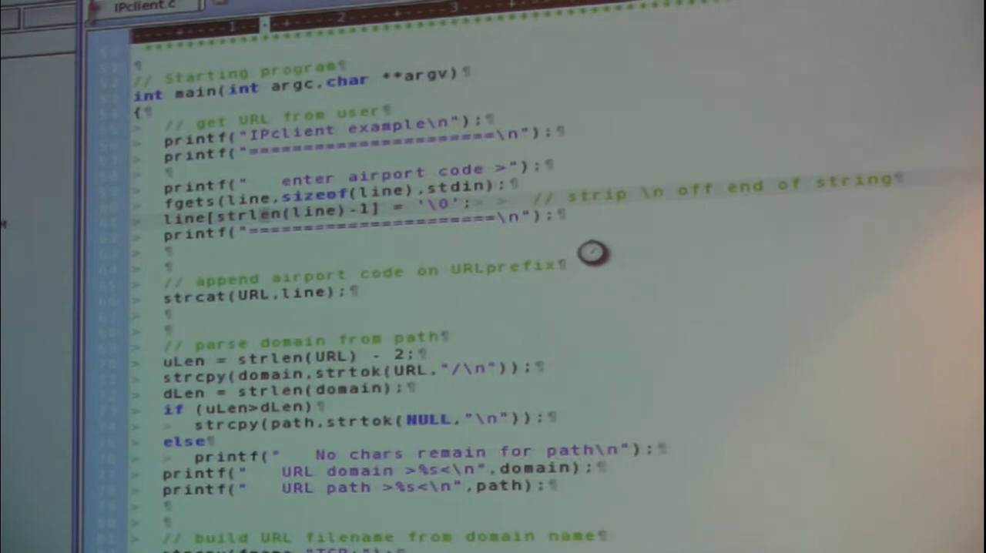
{"action": "mouse_move", "coordinate": [635, 82]}
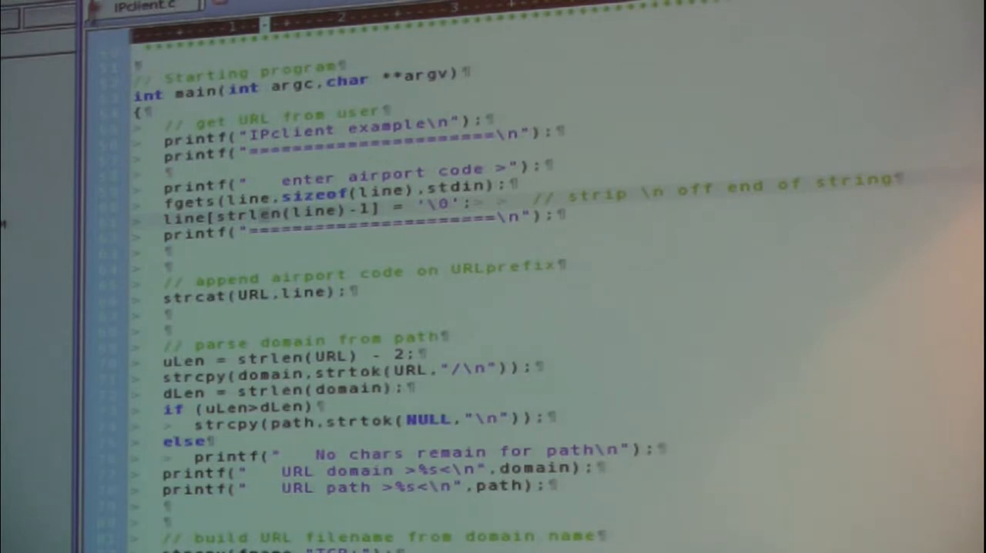
{"action": "scroll", "scroll_direction": "down", "scroll_amount": 3}
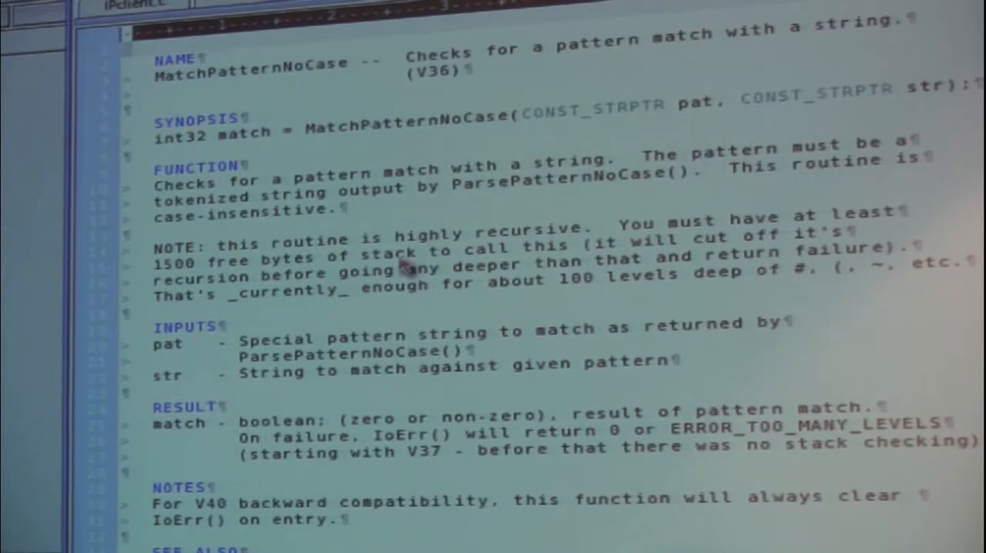
{"action": "mouse_move", "coordinate": [532, 528]}
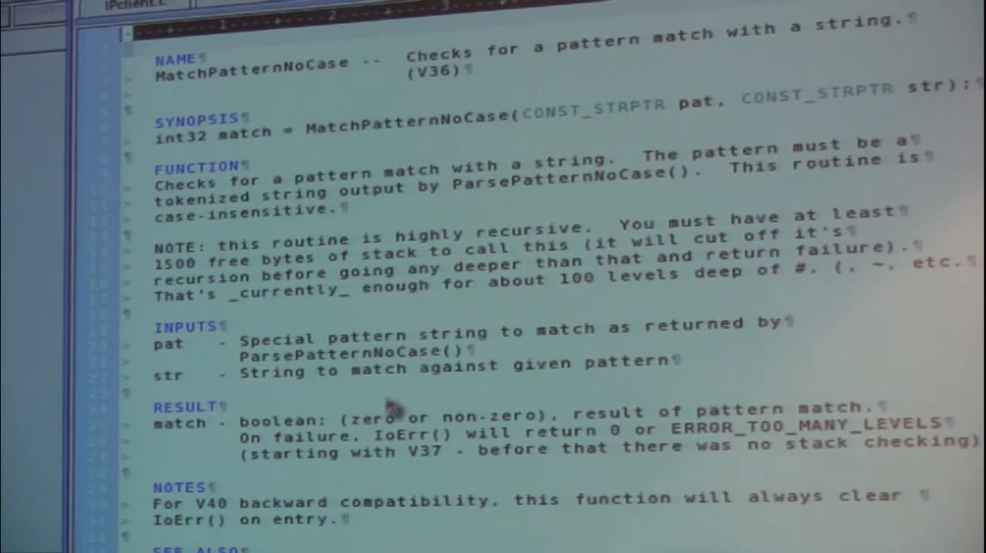
{"action": "mouse_move", "coordinate": [393, 408]}
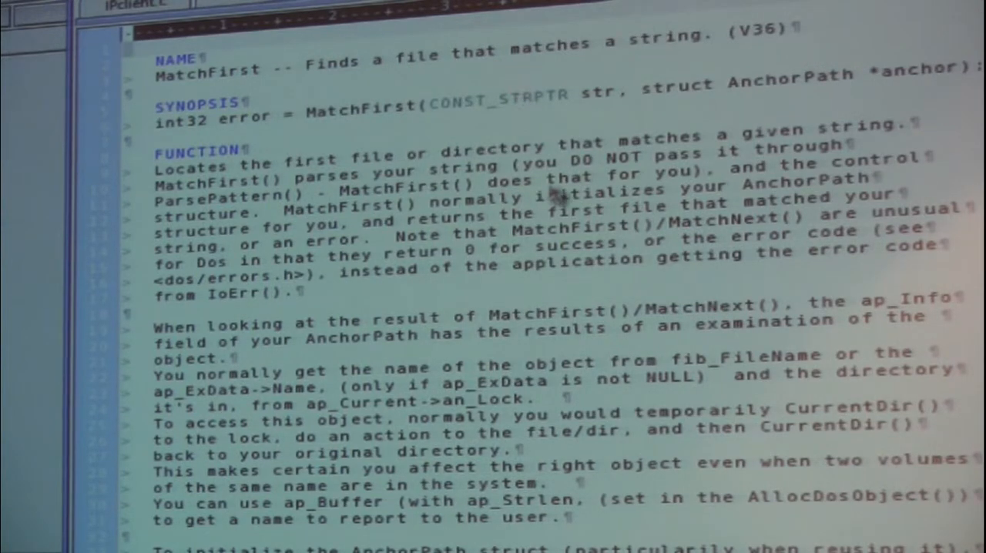
{"action": "mouse_move", "coordinate": [566, 316]}
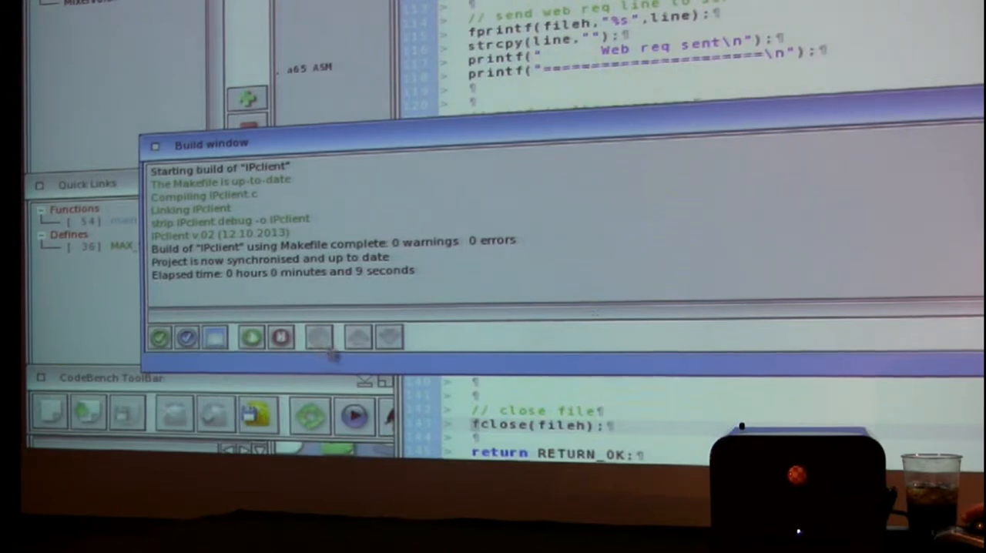
{"action": "left_click", "coordinate": [251, 337]}
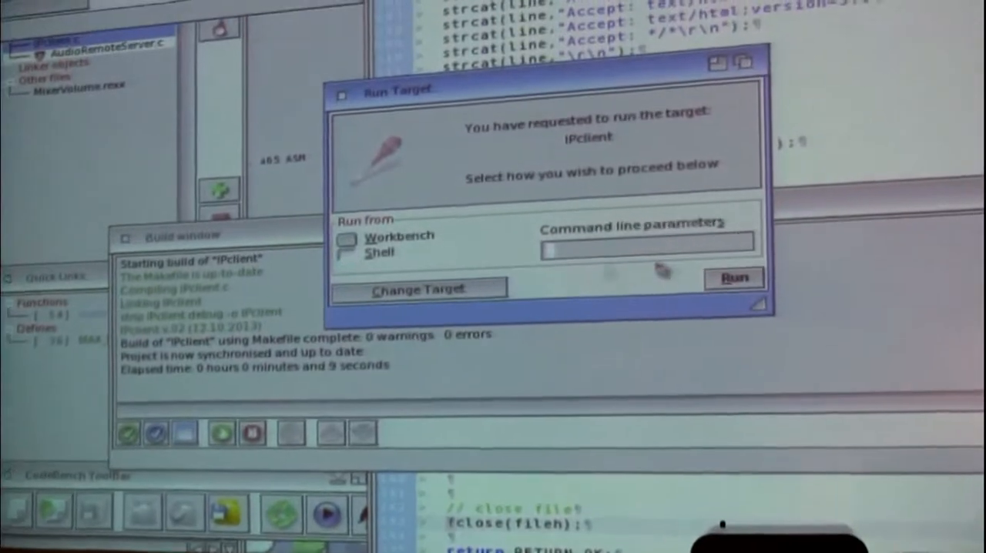
{"action": "left_click", "coordinate": [732, 278]}
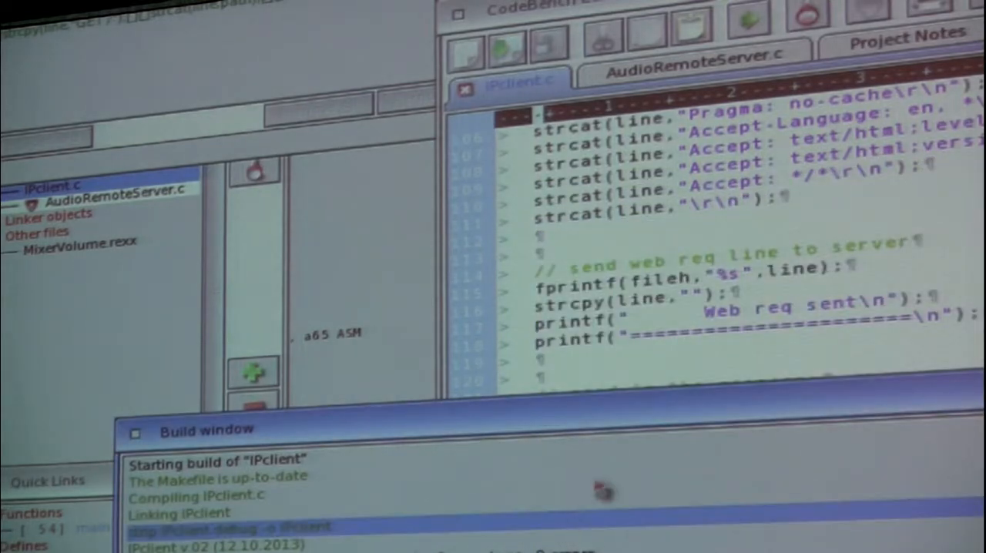
{"action": "mouse_move", "coordinate": [655, 516]}
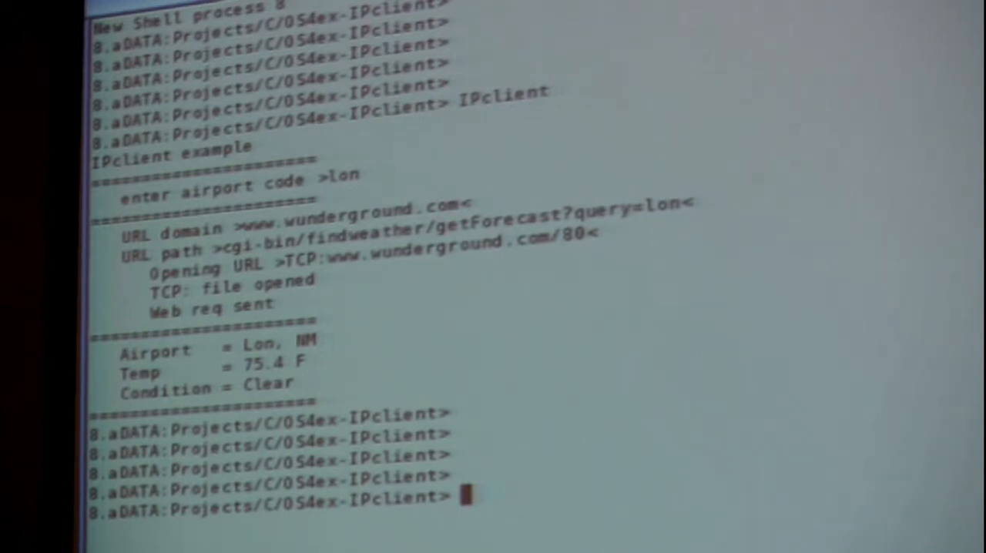
- Enter the IPclient command in the AmigaOS Shell
{"action": "type", "text": "IPclient"}
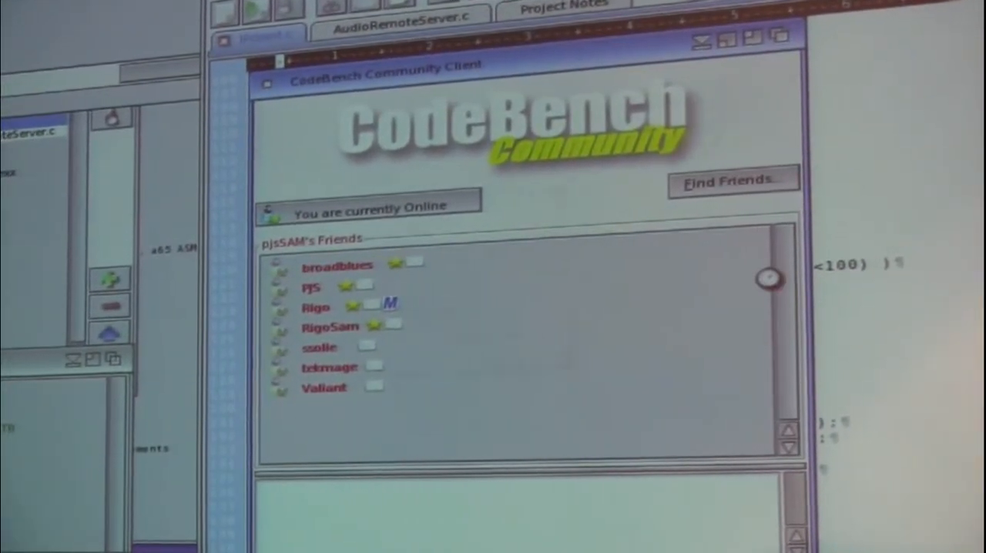
{"action": "left_click", "coordinate": [730, 181]}
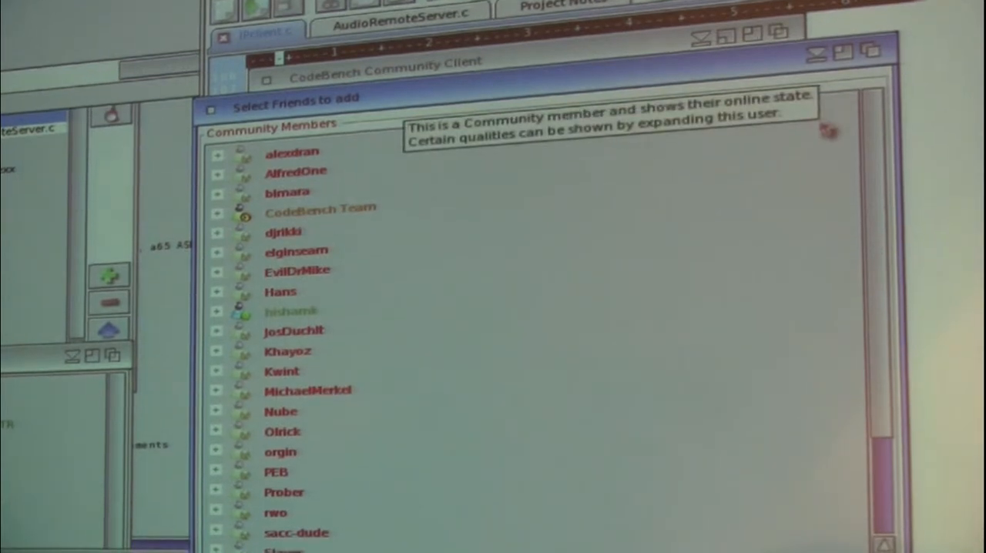
{"action": "left_click", "coordinate": [291, 291]}
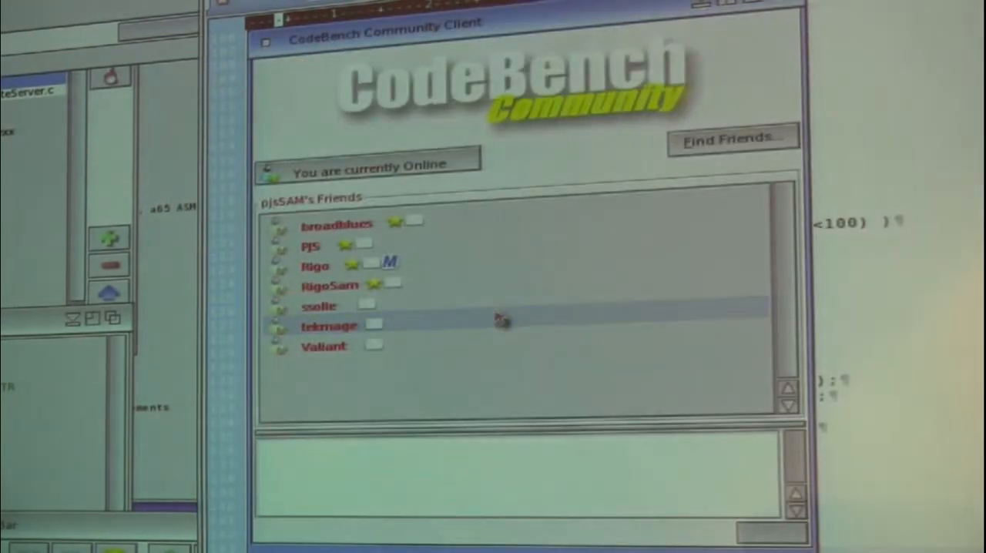
- Select Rigo in the friends list and send 'CTRL dragging didn't work, sorry. file in mantis?'
{"action": "left_click", "coordinate": [330, 326]}
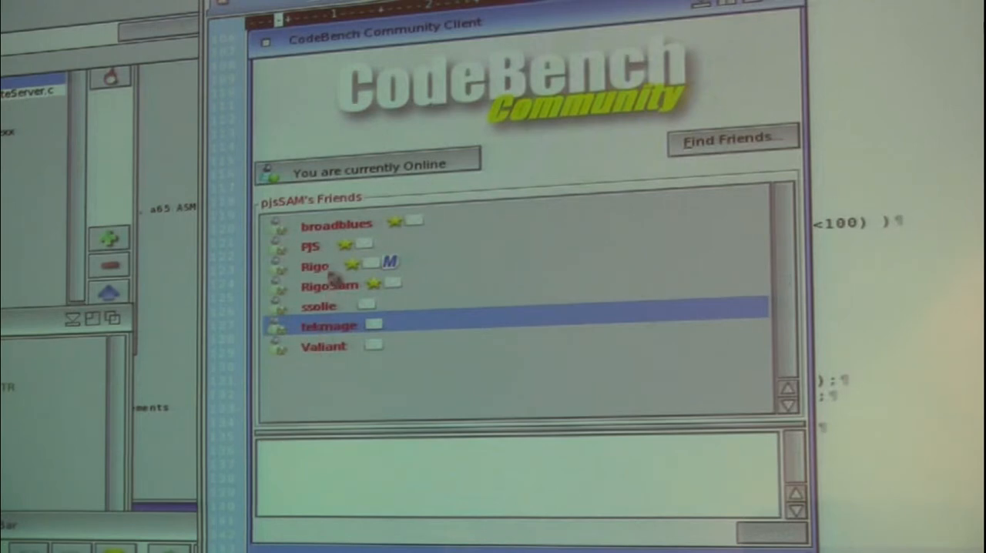
{"action": "left_click", "coordinate": [316, 266]}
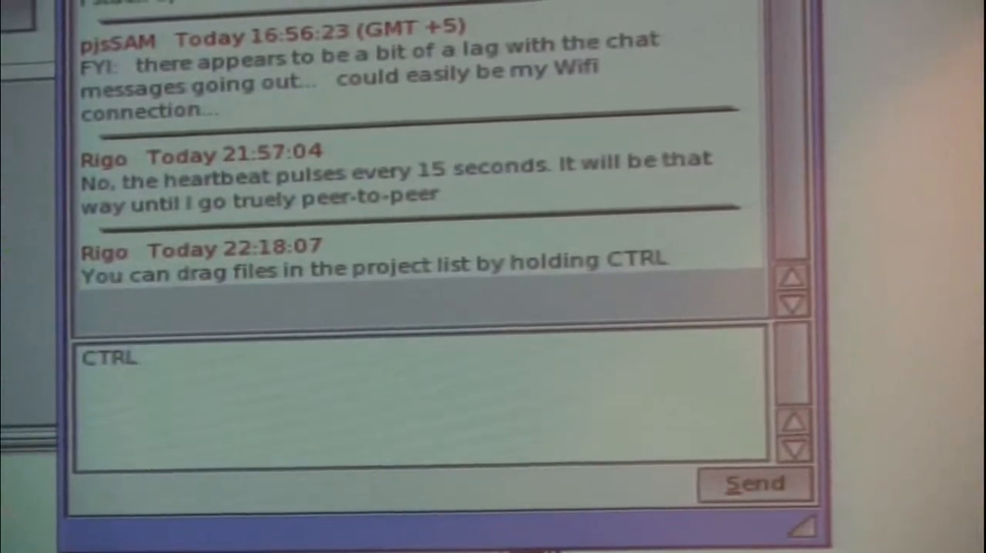
{"action": "type", "text": "drag"}
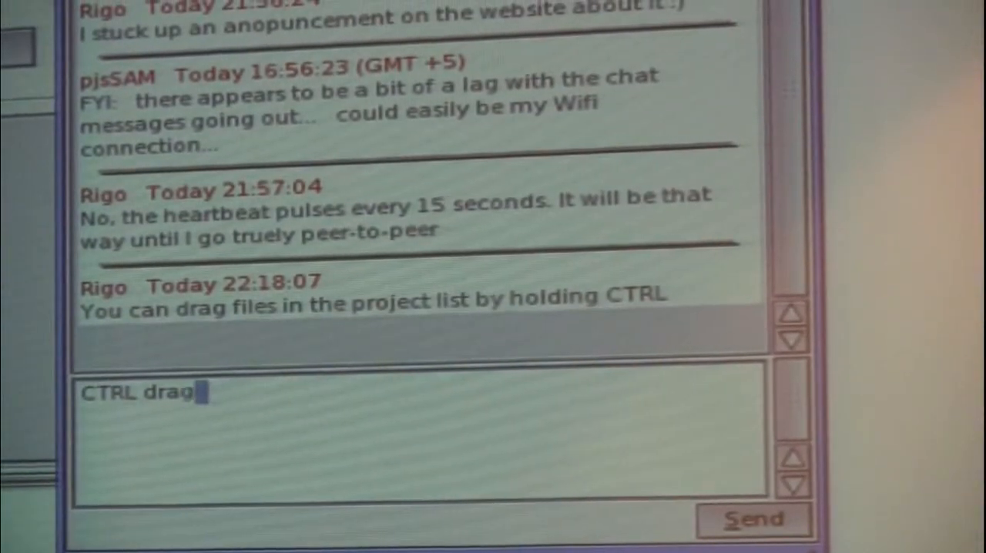
{"action": "type", "text": "ging didn't work, sorry"}
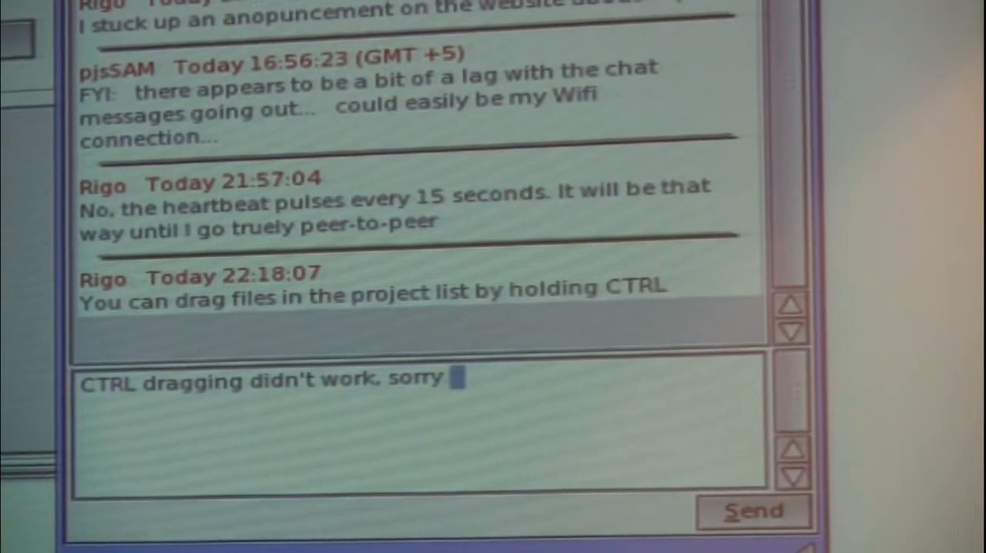
{"action": "type", "text": "file manti"}
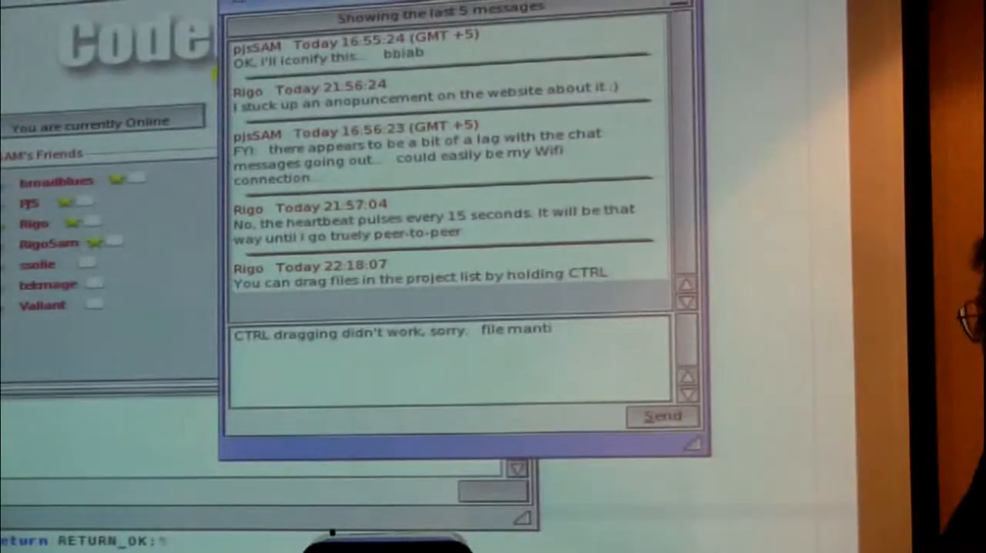
{"action": "type", "text": "s"}
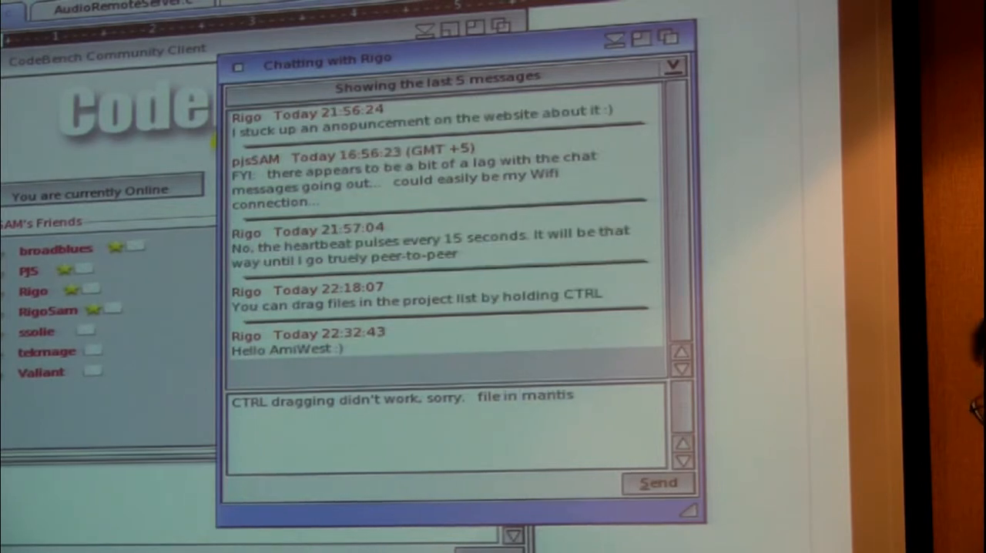
{"action": "type", "text": "?"}
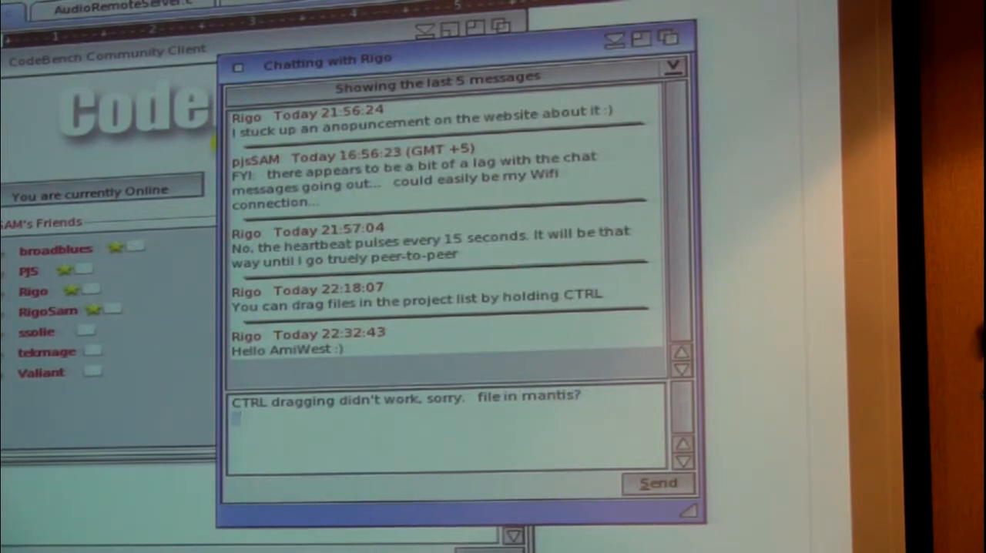
{"action": "left_click", "coordinate": [657, 483]}
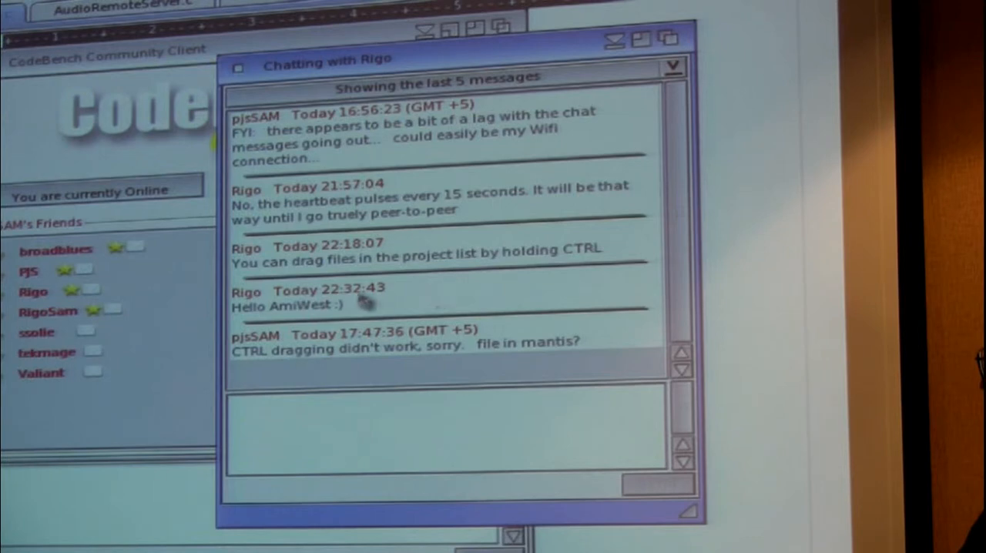
{"action": "mouse_move", "coordinate": [427, 299]}
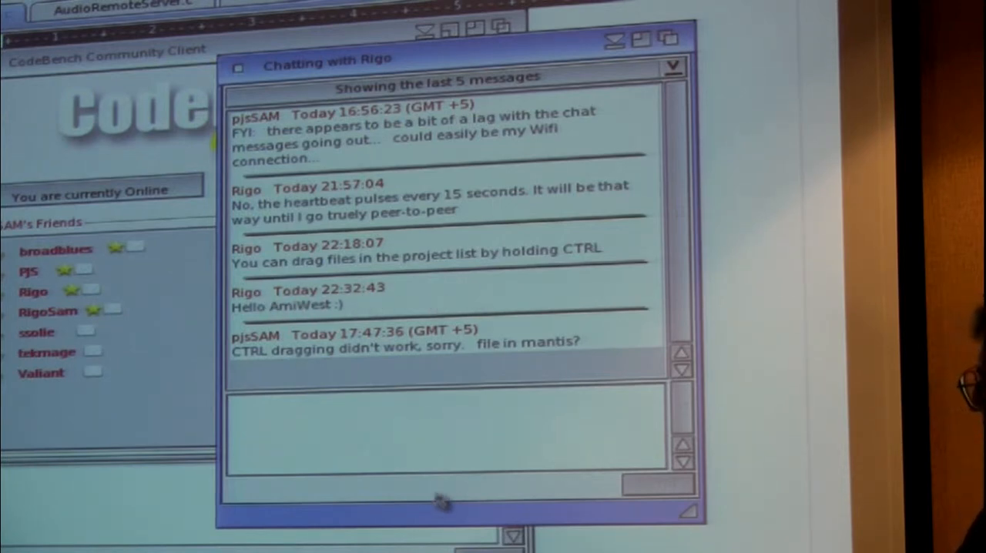
- Type and send Rigo 'If you're online, you are showing as away'
{"action": "type", "text": "y"}
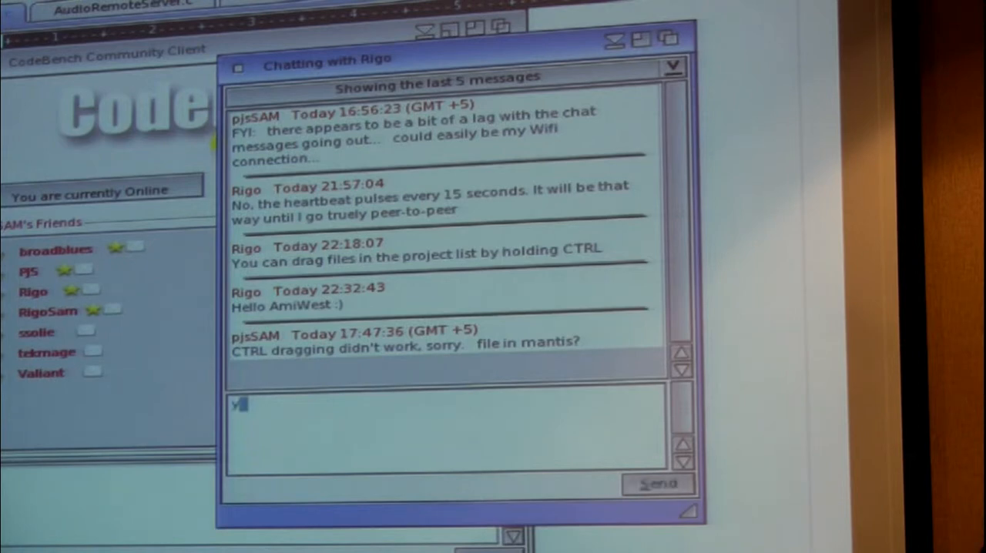
{"action": "type", "text": "you are showing"}
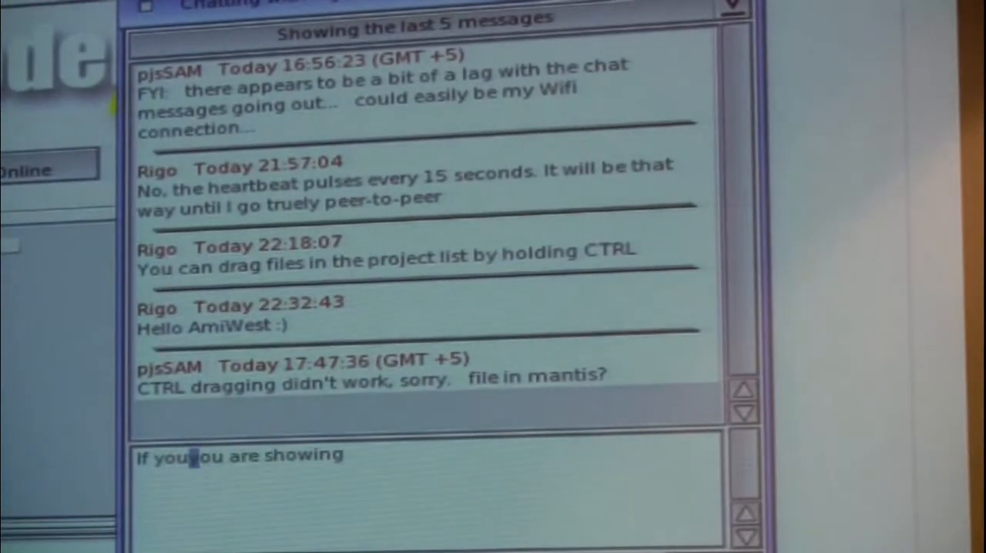
{"action": "type", "text": "'re online,"}
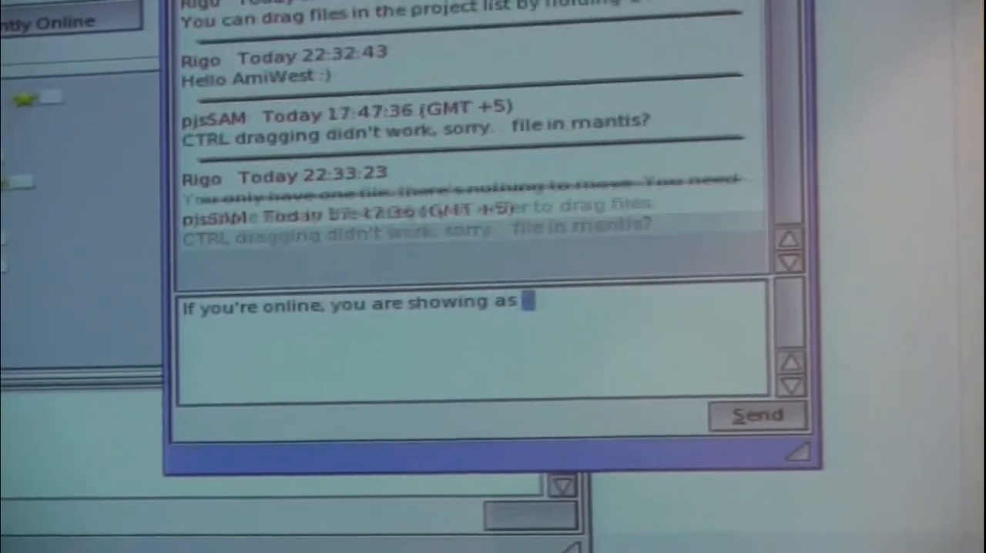
{"action": "type", "text": "away"}
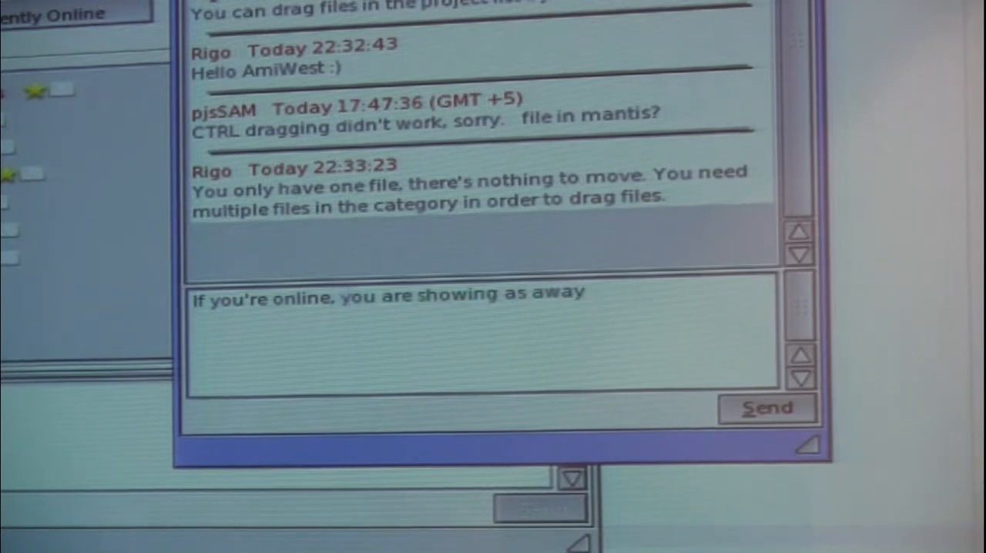
{"action": "left_click", "coordinate": [767, 408]}
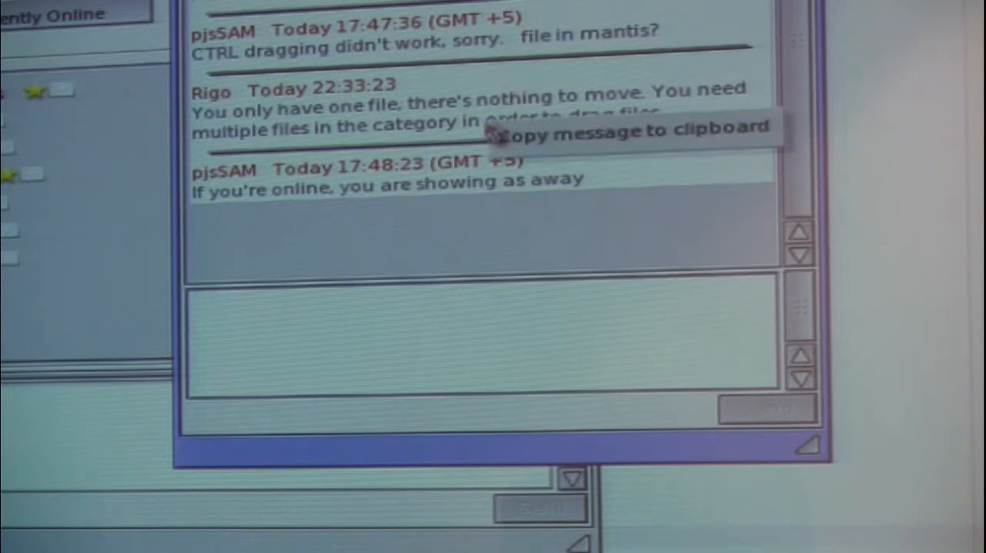
{"action": "mouse_move", "coordinate": [639, 135]}
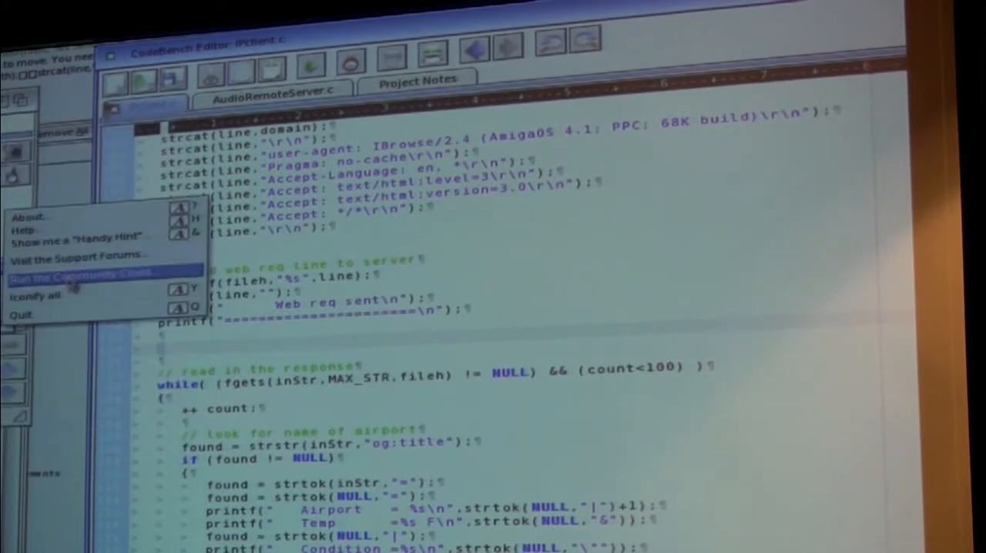
- Reopen the Community Client chat from the menu
{"action": "left_click", "coordinate": [81, 277]}
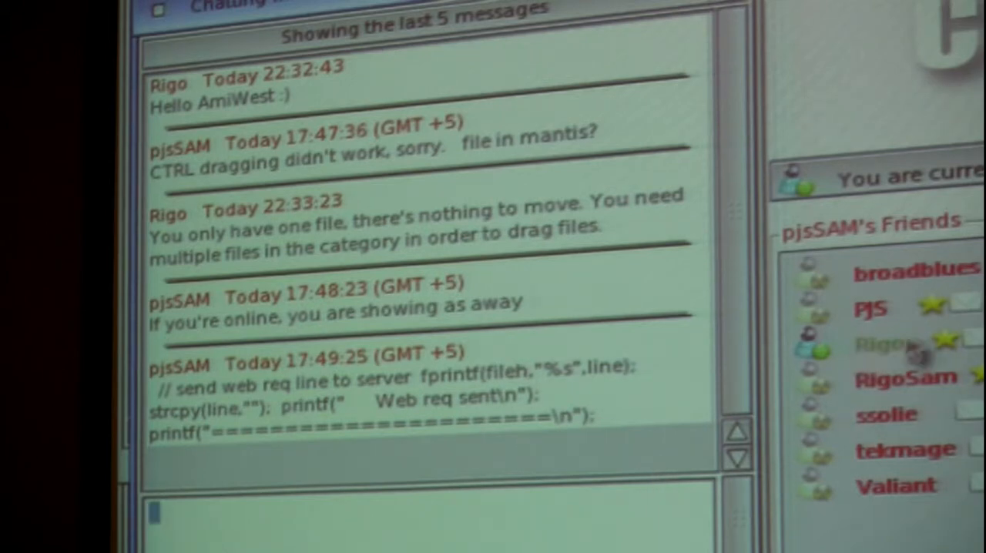
- Switch Rigo's chat history to the last 10 messages and scroll through them
{"action": "right_click", "coordinate": [878, 345]}
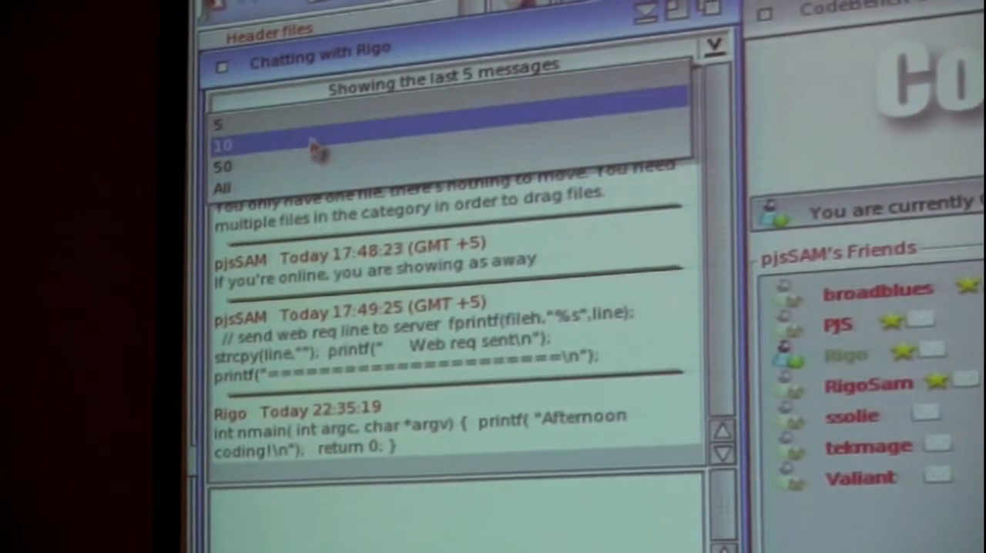
{"action": "left_click", "coordinate": [224, 144]}
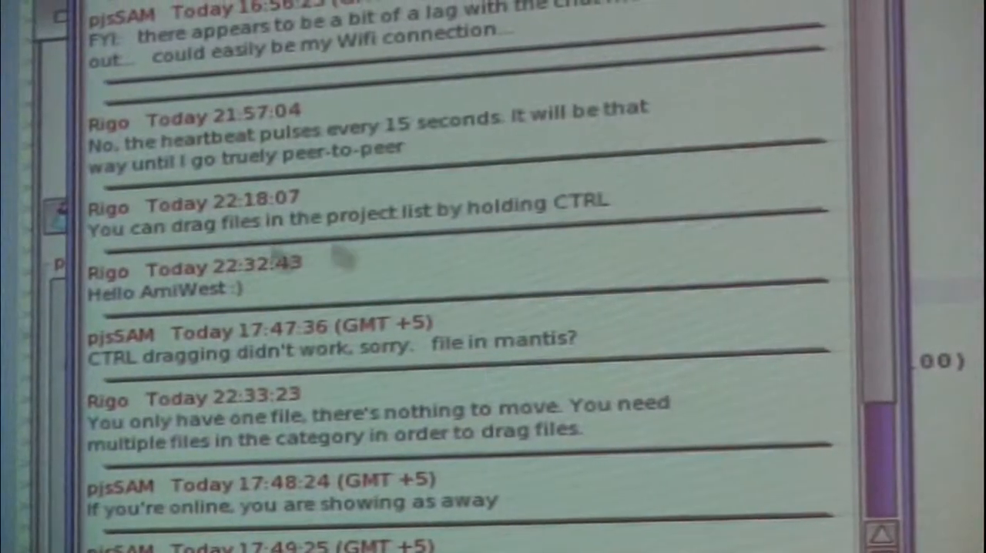
{"action": "scroll", "scroll_direction": "down", "scroll_amount": 3}
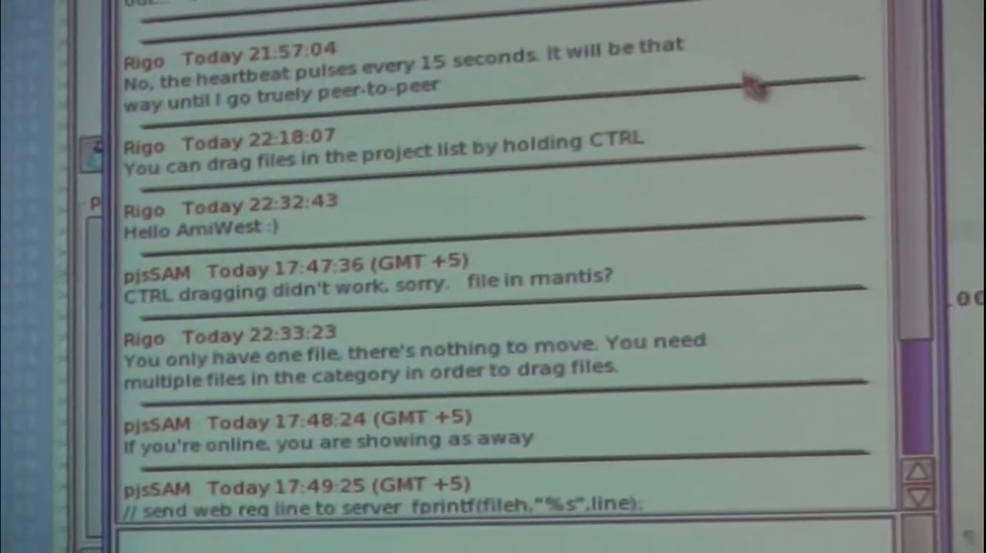
{"action": "scroll", "scroll_direction": "down", "scroll_amount": 3}
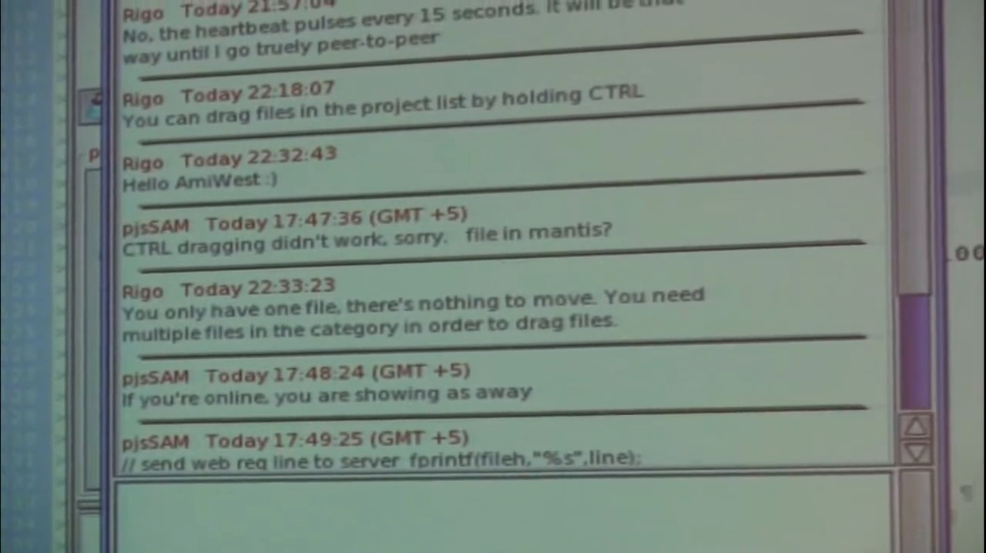